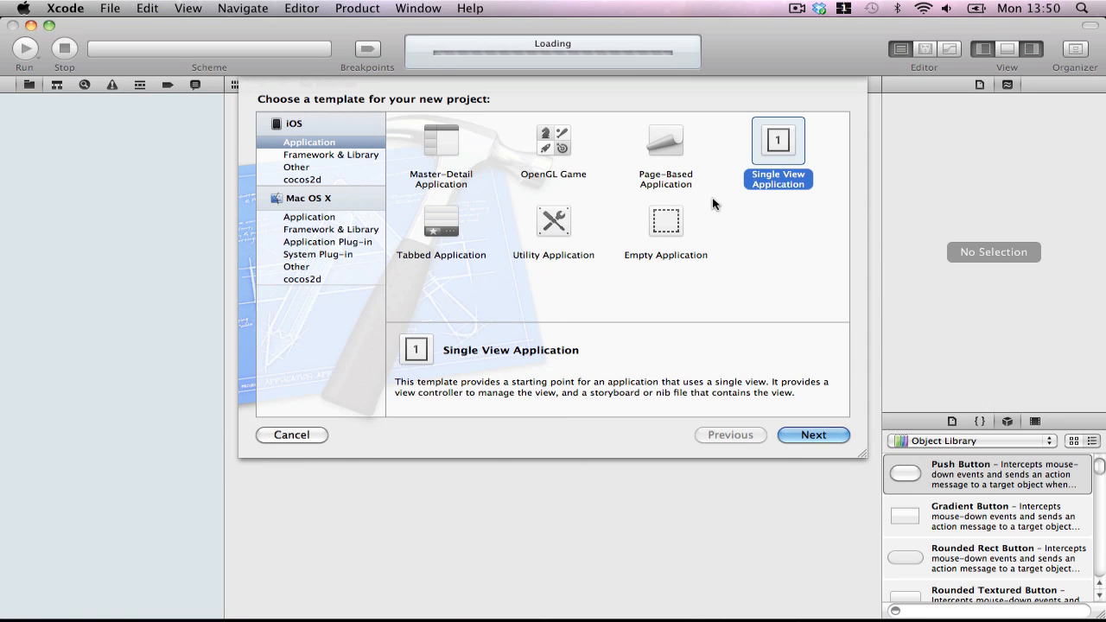
- Create a Single View Application named Bing5 without storyboards and save it on the Desktop
left_click(812, 436)
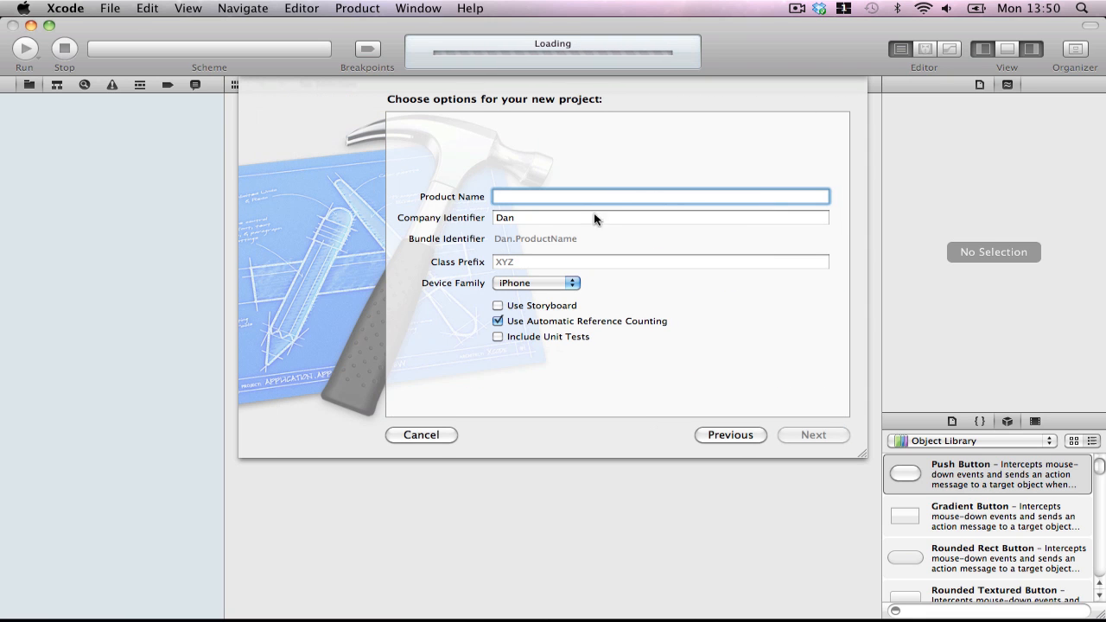
type("Bi")
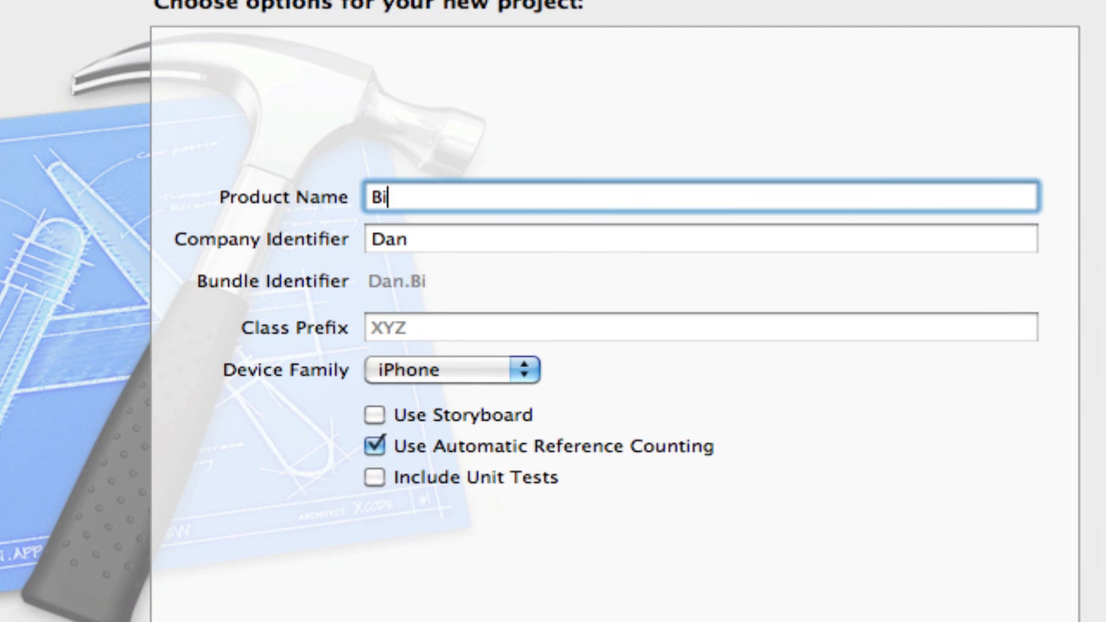
type("ng5")
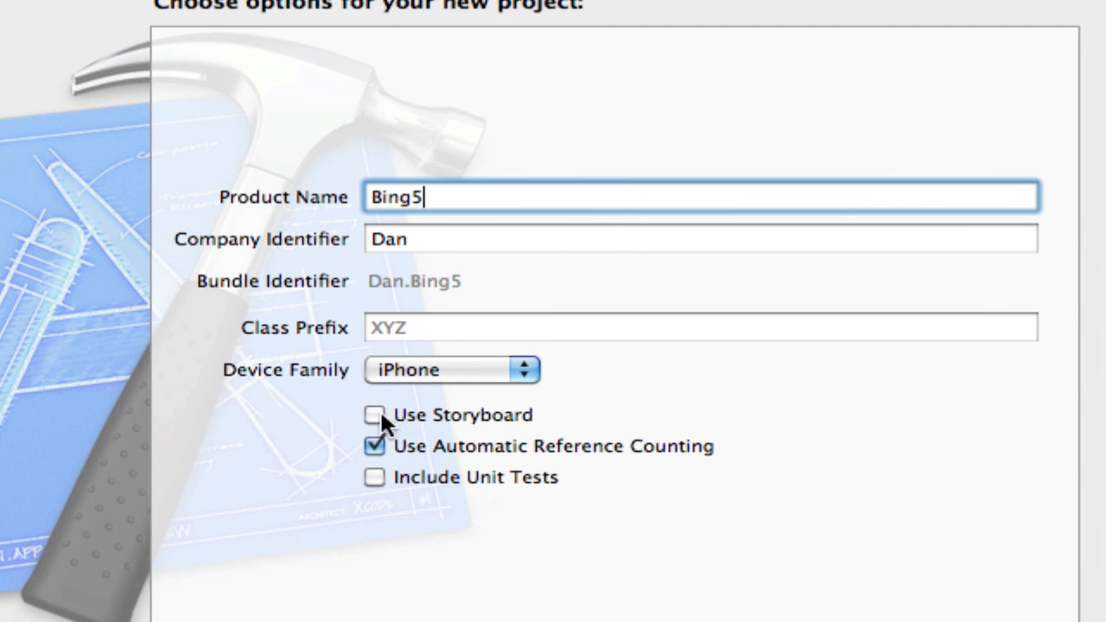
mouse_move(375, 415)
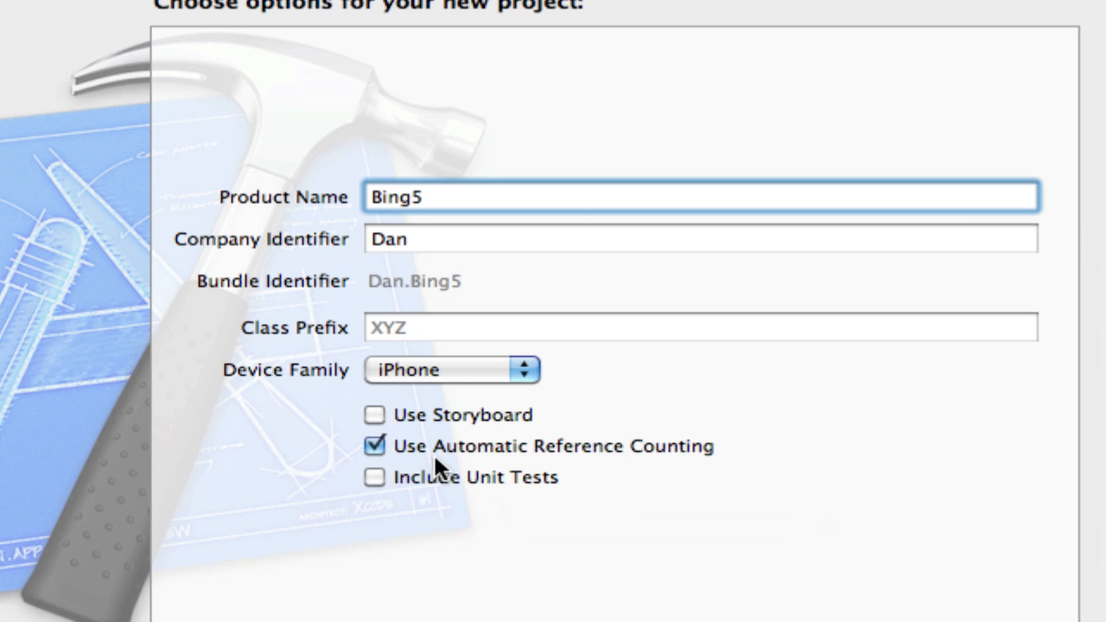
mouse_move(483, 456)
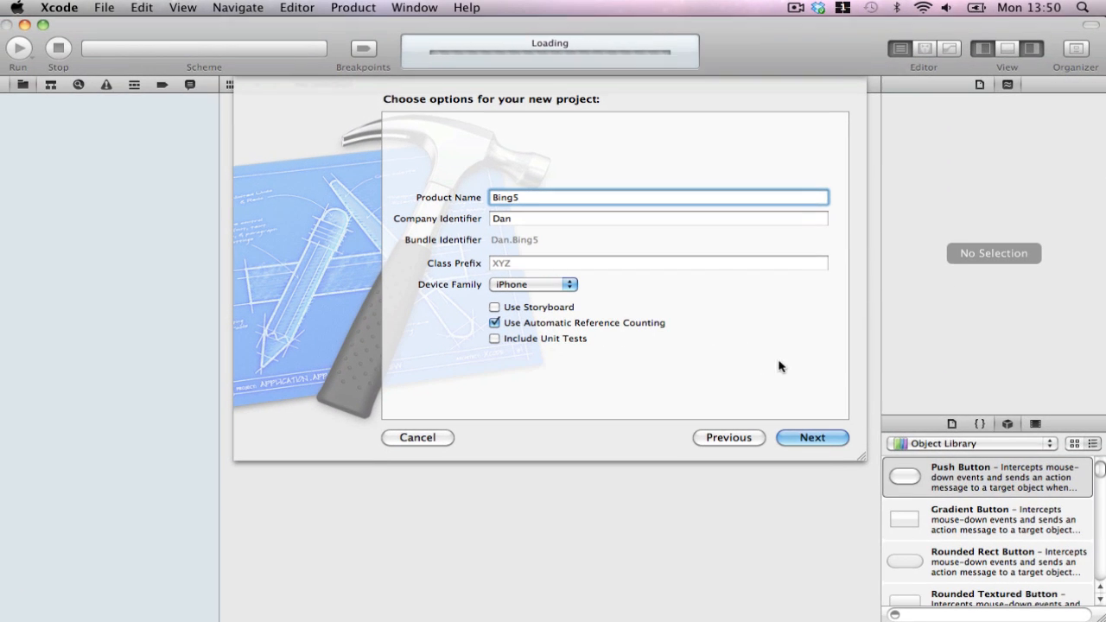
left_click(810, 437)
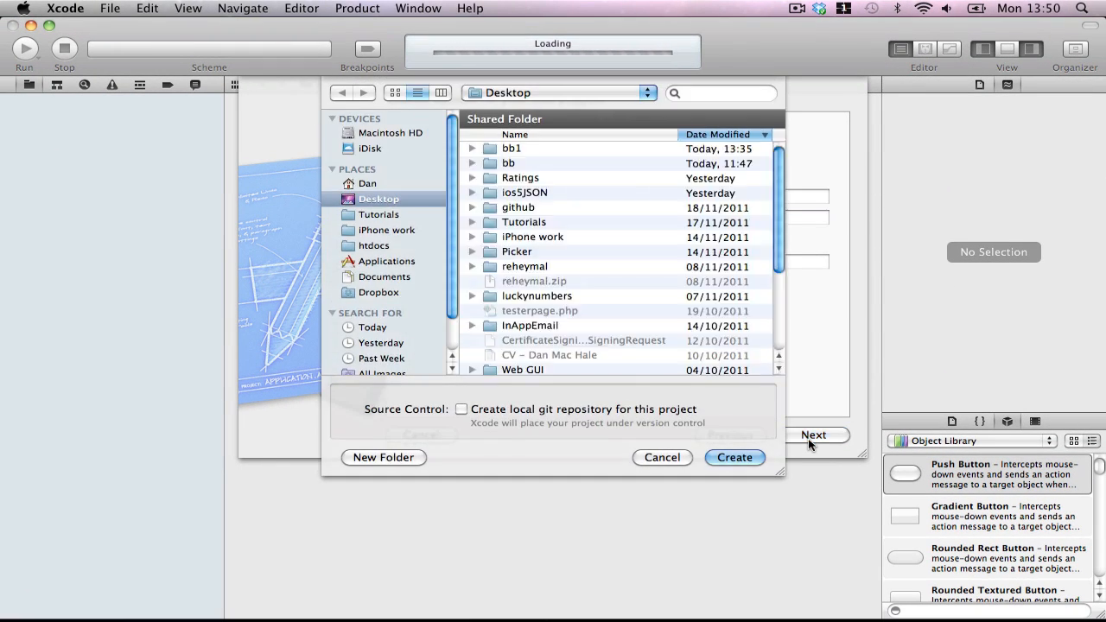
left_click(732, 457)
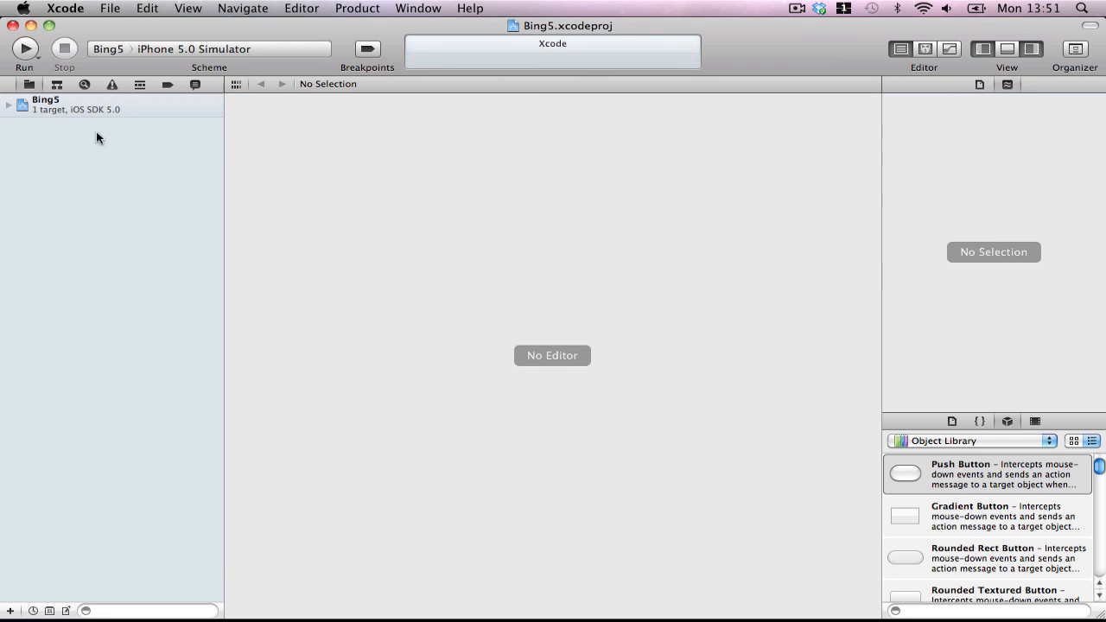
- In AppDelegate.m, allocate a UINavigationController *nav rooted on the plainly initialised view controller
left_click(90, 149)
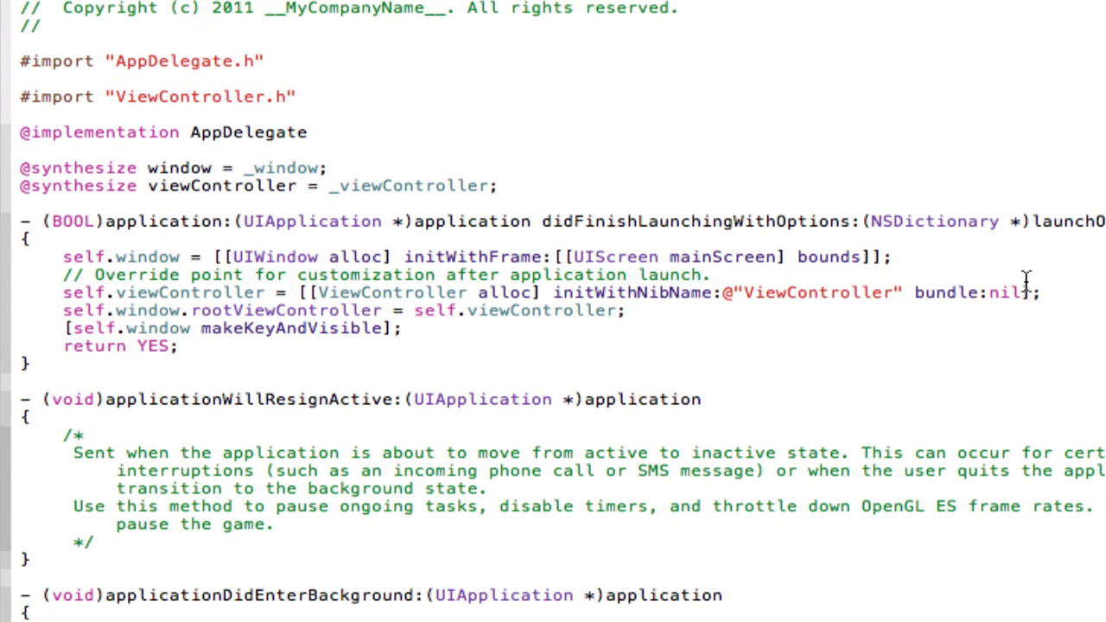
left_click_drag(653, 292, 1019, 292)
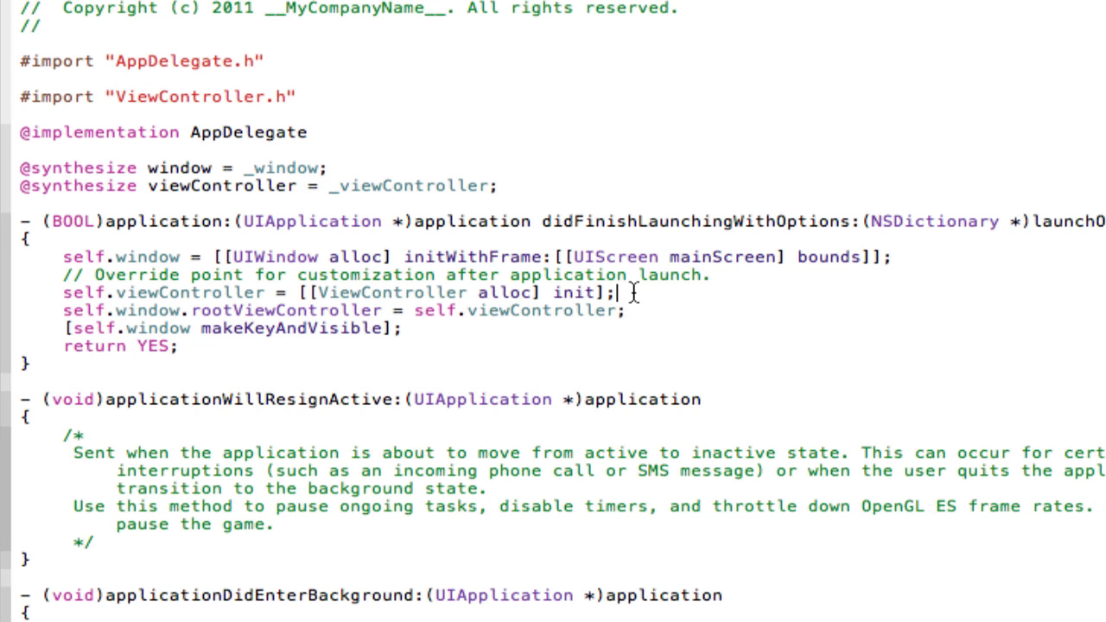
type("UINavigationController")
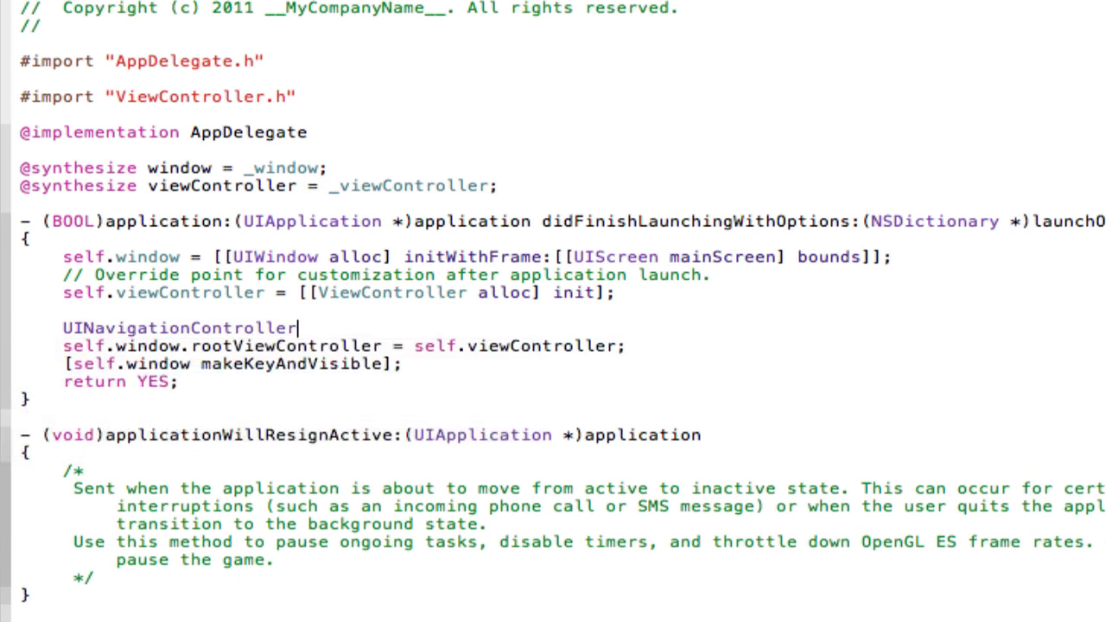
type("*nav")
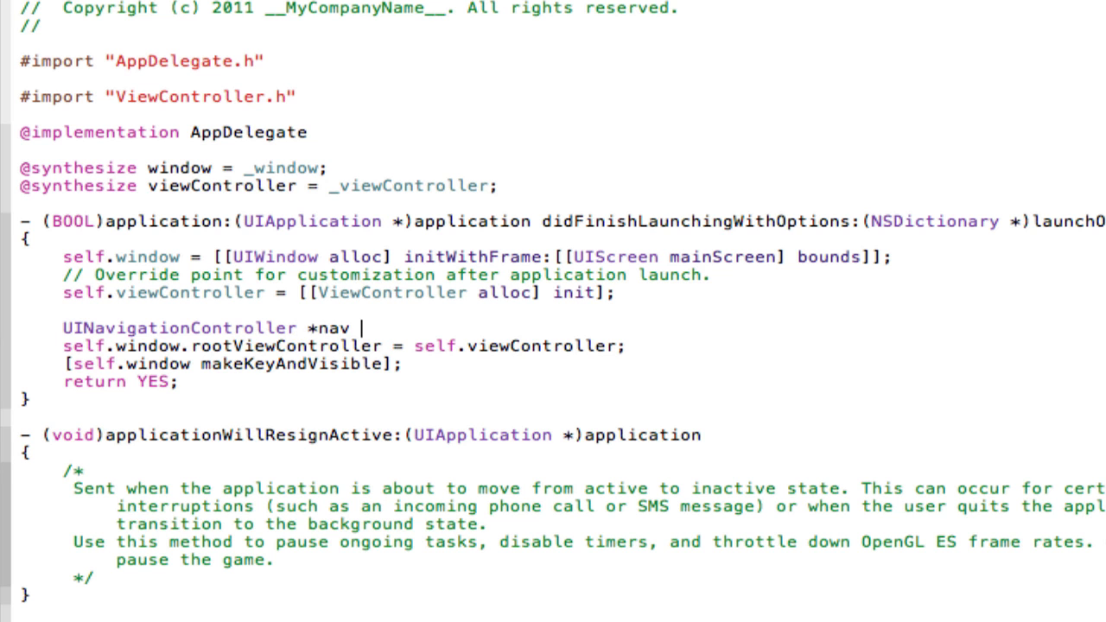
type("= [[UINavigationController all")
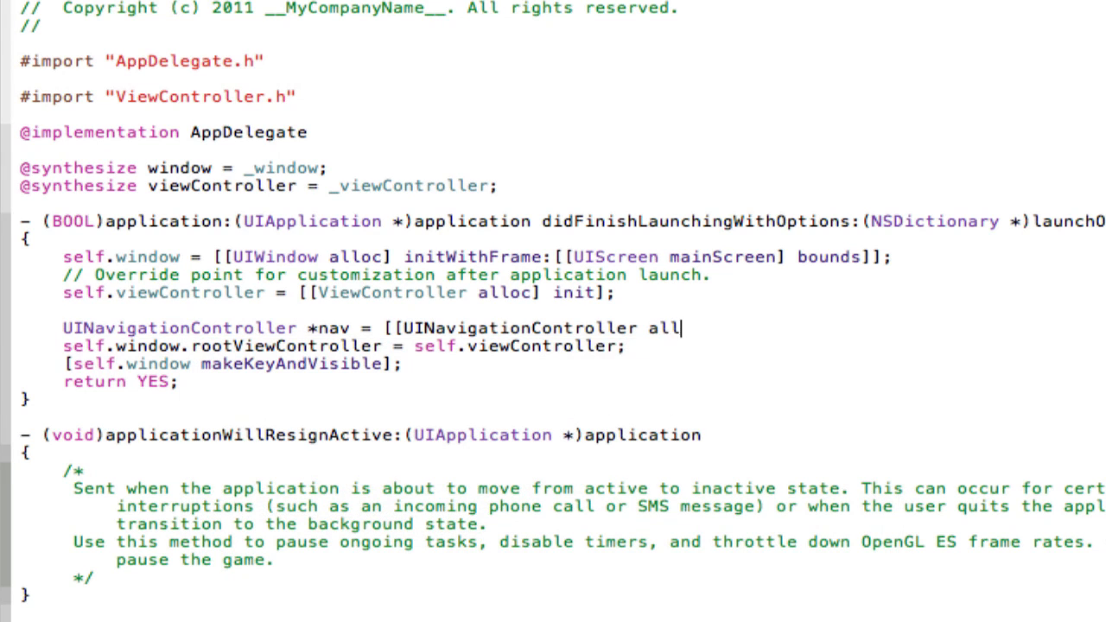
type("initWithRootViewController:")
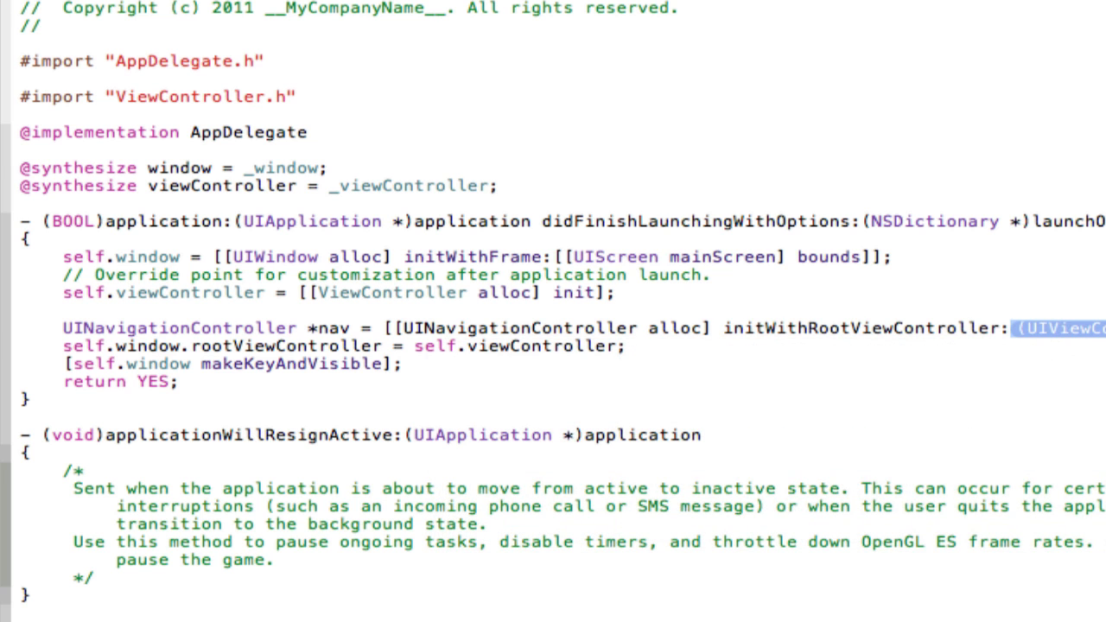
mouse_move(707, 294)
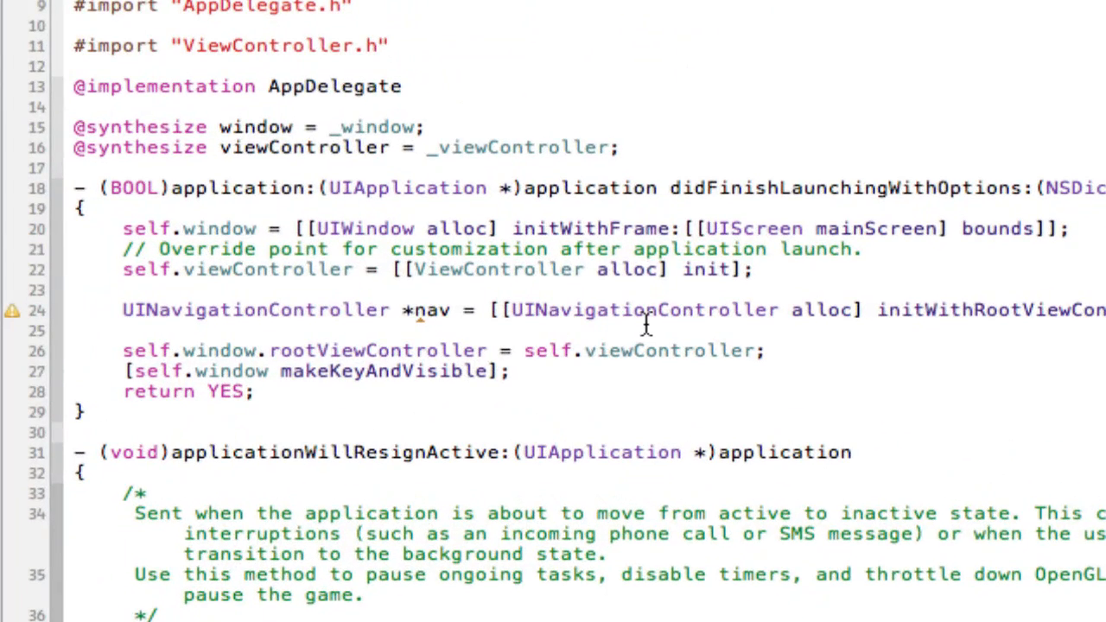
- Make nav the window's rootViewController instead of viewController
double_click(666, 349)
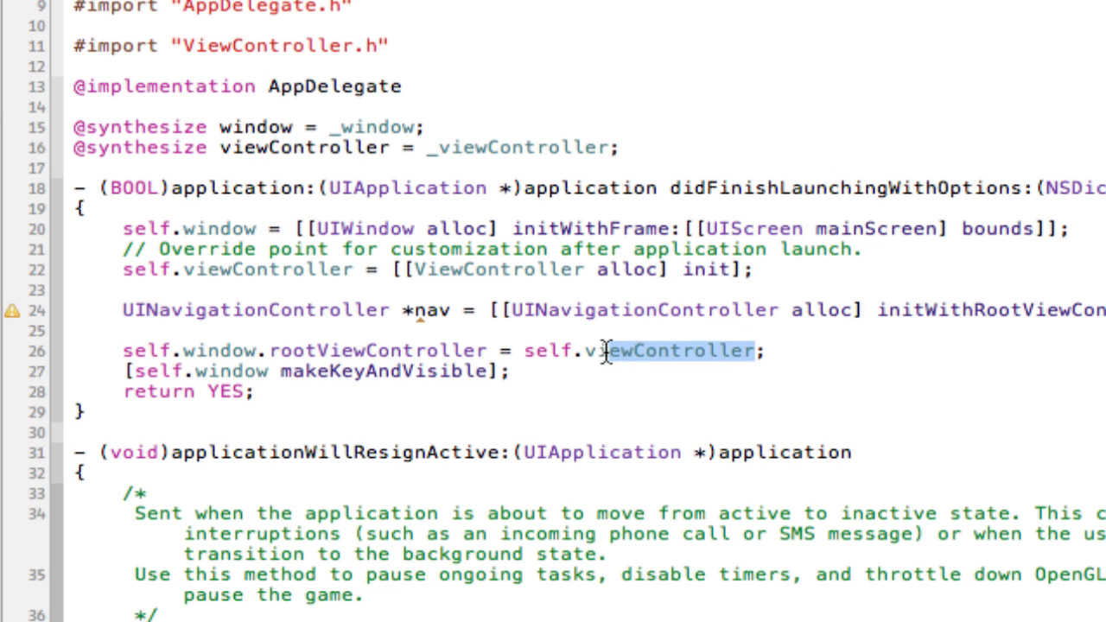
type("nav")
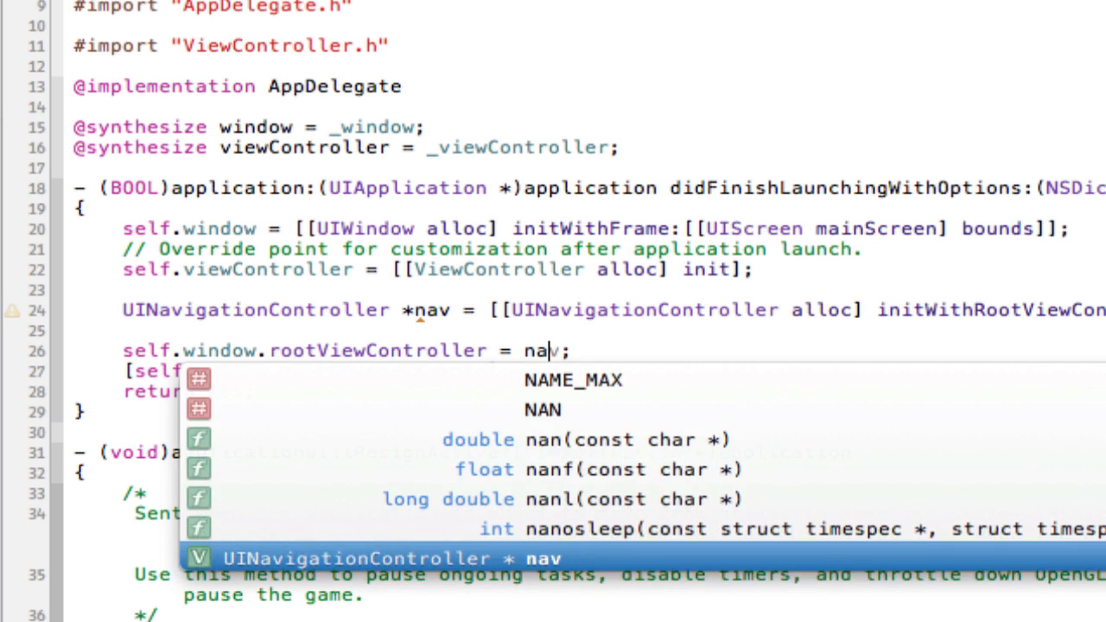
key("Escape")
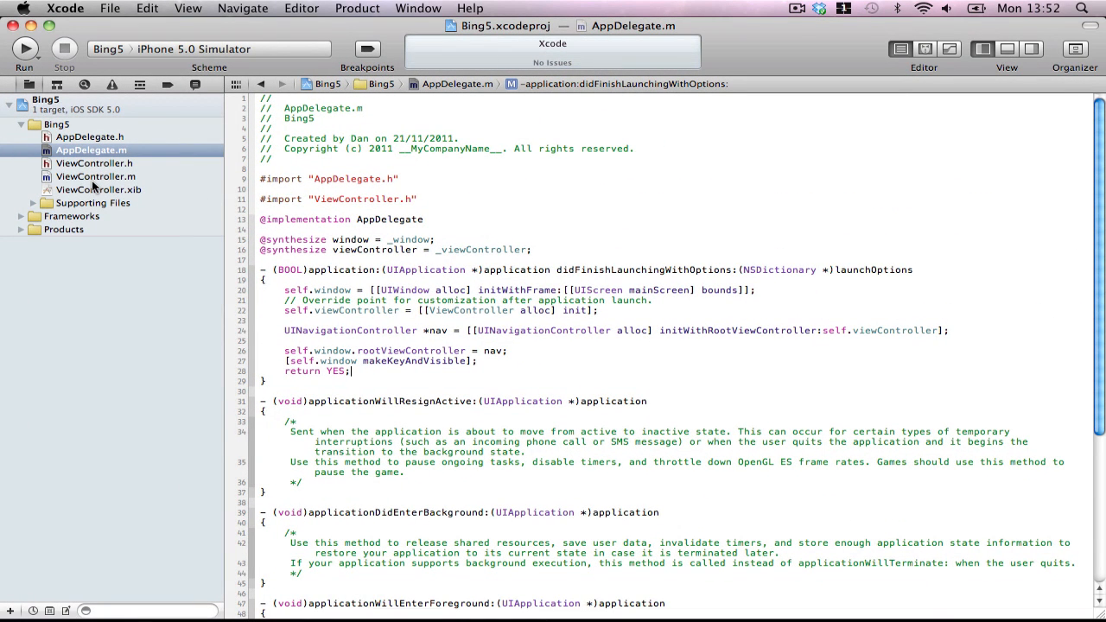
mouse_move(95, 177)
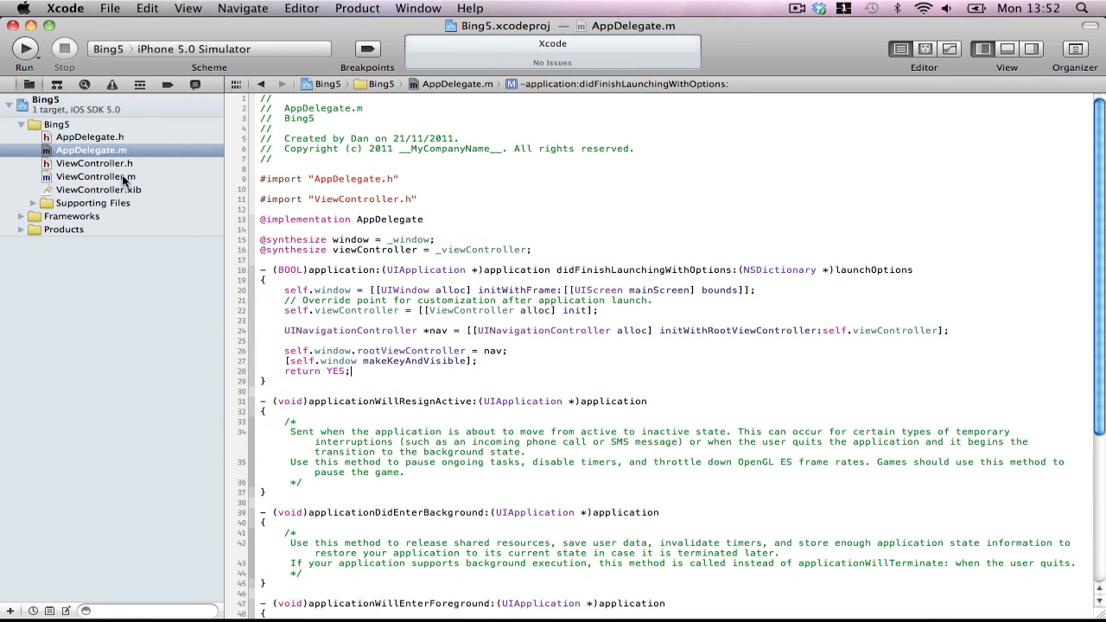
- In ViewController.h, declare -(void)searchBing:(NSString *)text
left_click(93, 162)
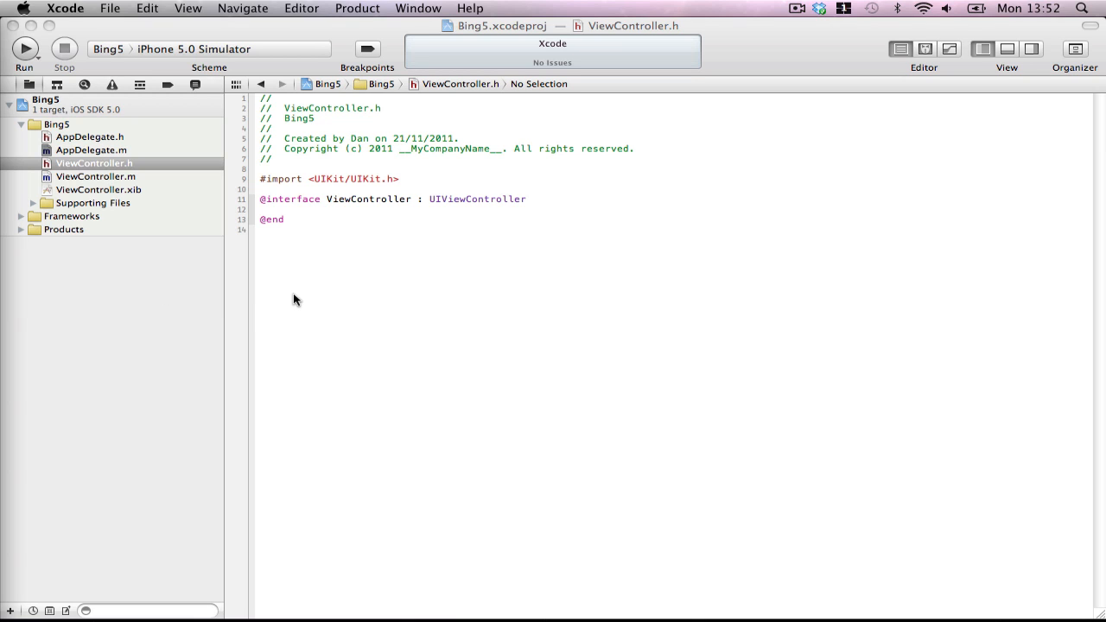
mouse_move(423, 410)
type("{")
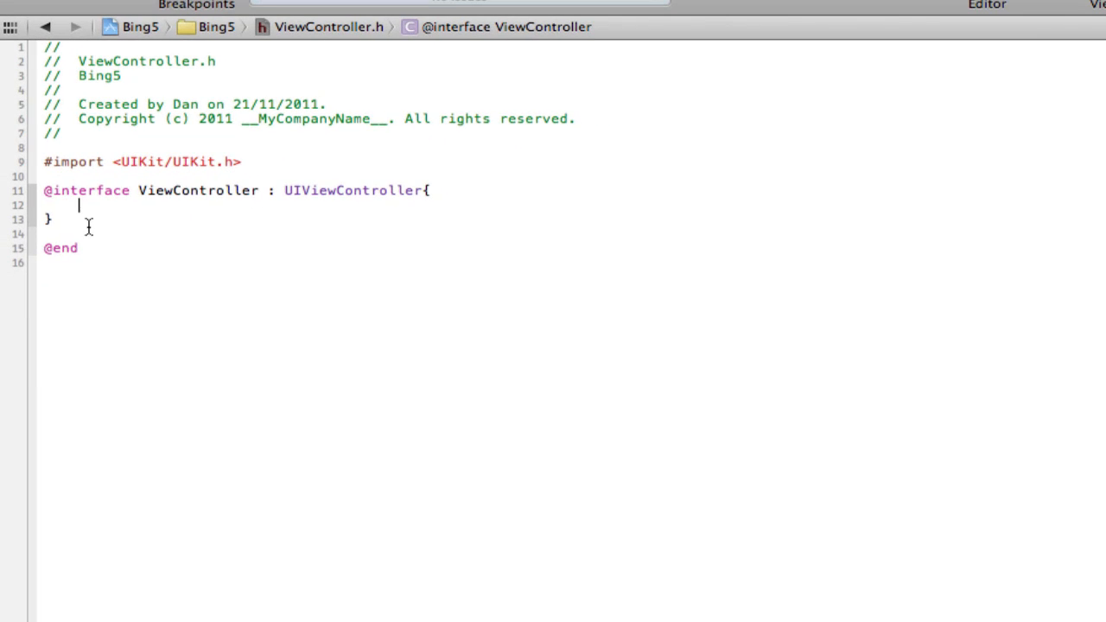
key("Return")
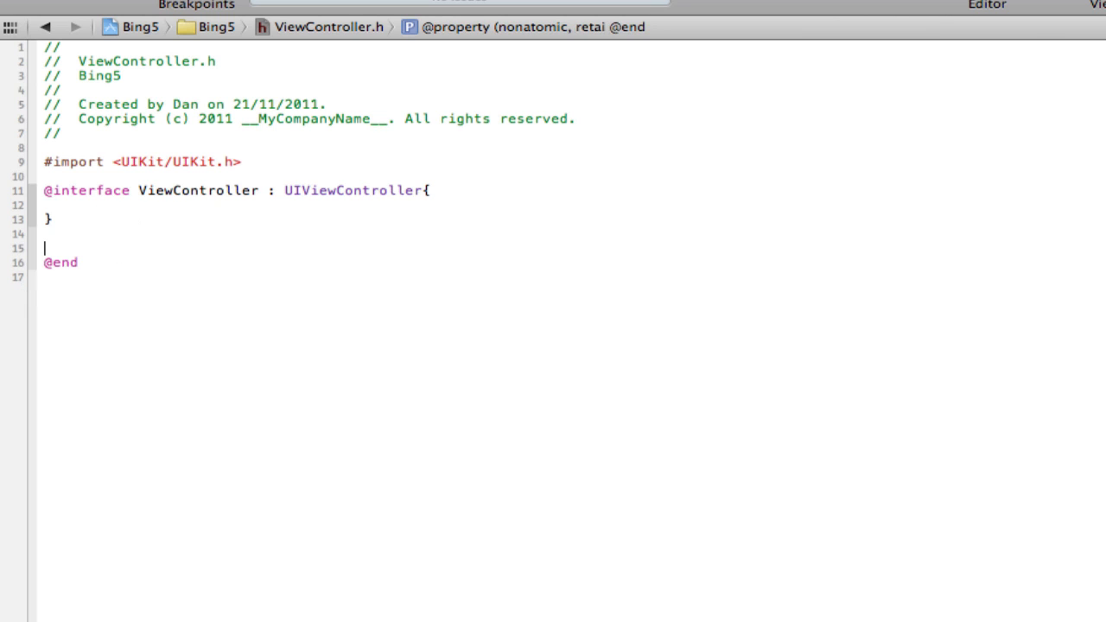
type("-(void) searchBibg")
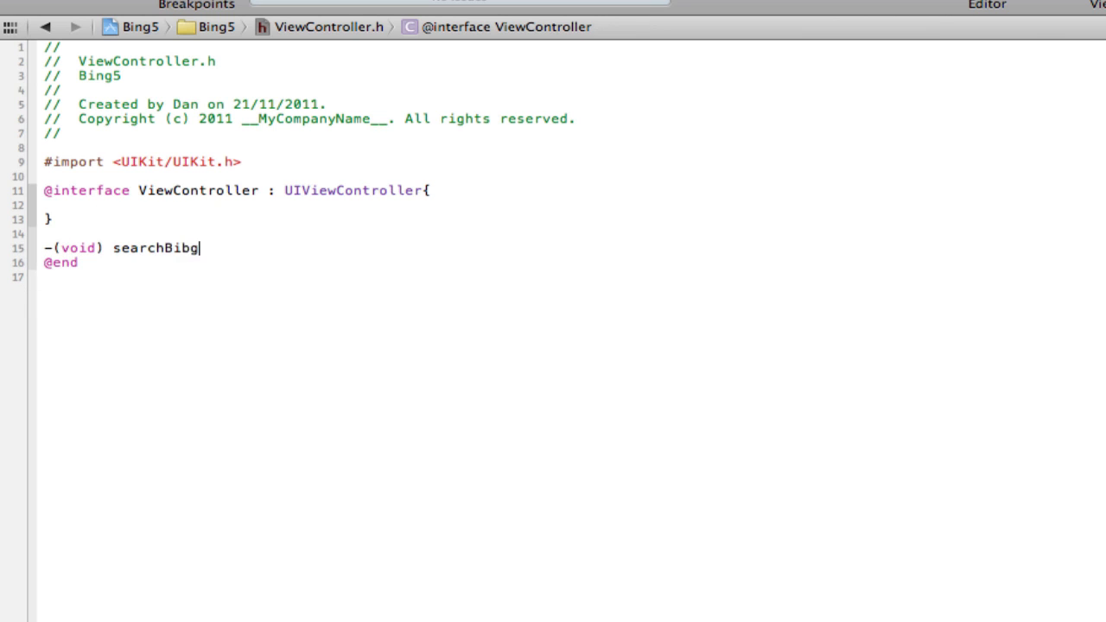
key("BackSpace")
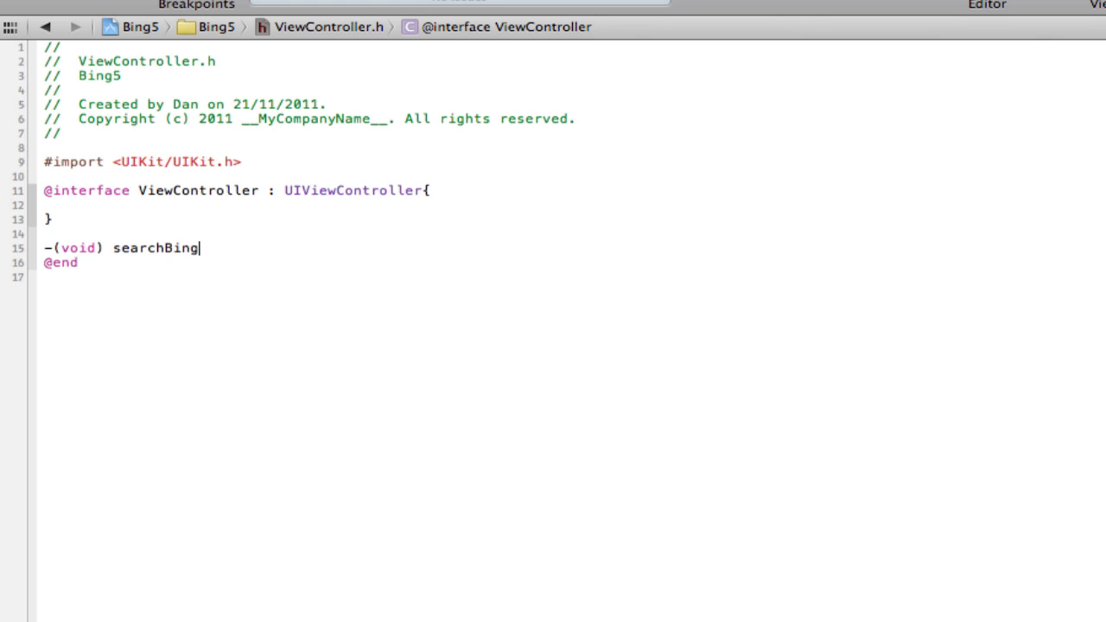
type(":(NSString *) text;")
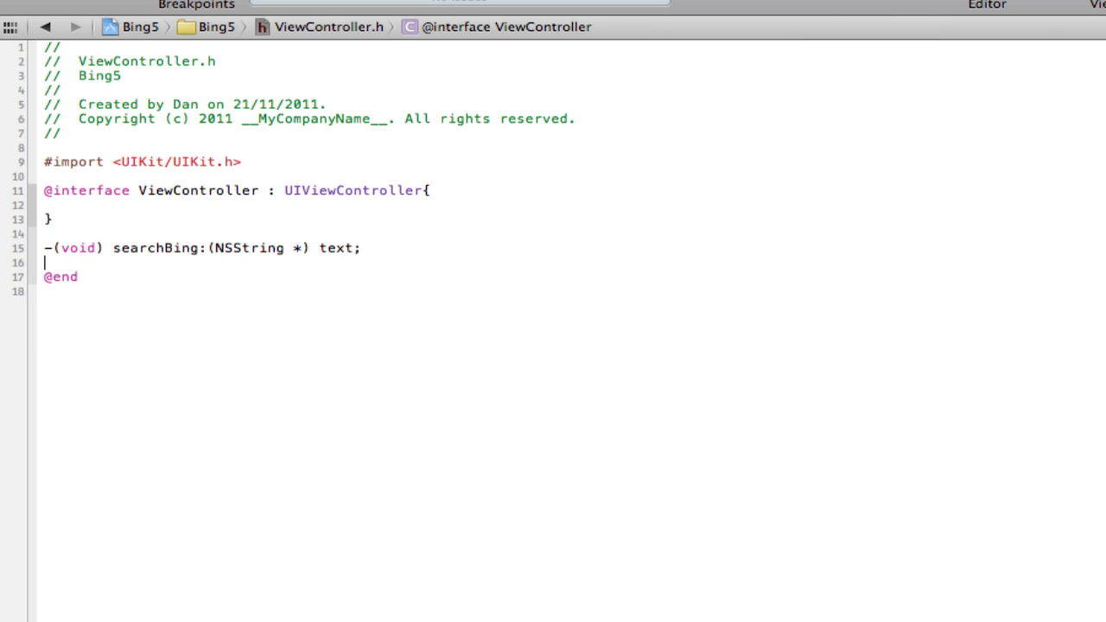
- Declare -(void)getData:(NSData *)response below searchBing
key("Backspace")
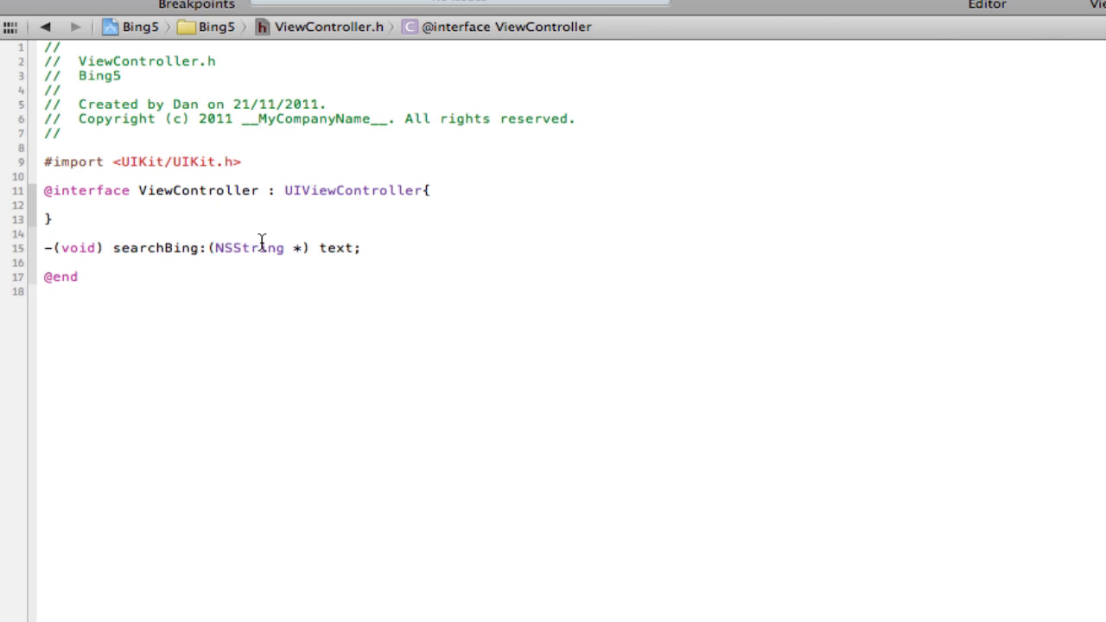
type("-")
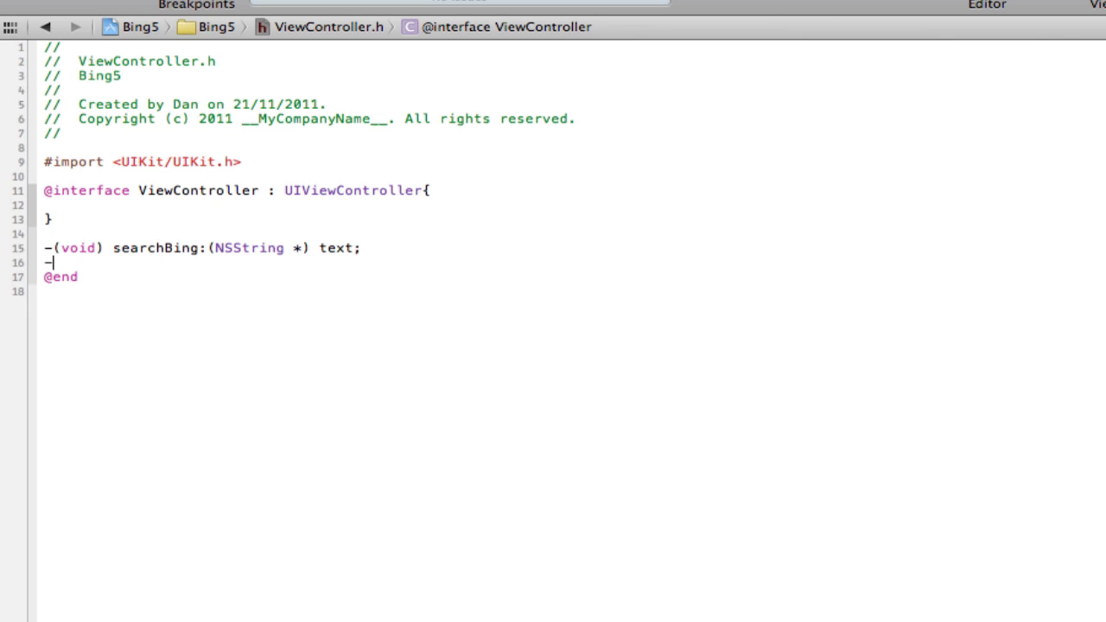
type("(")
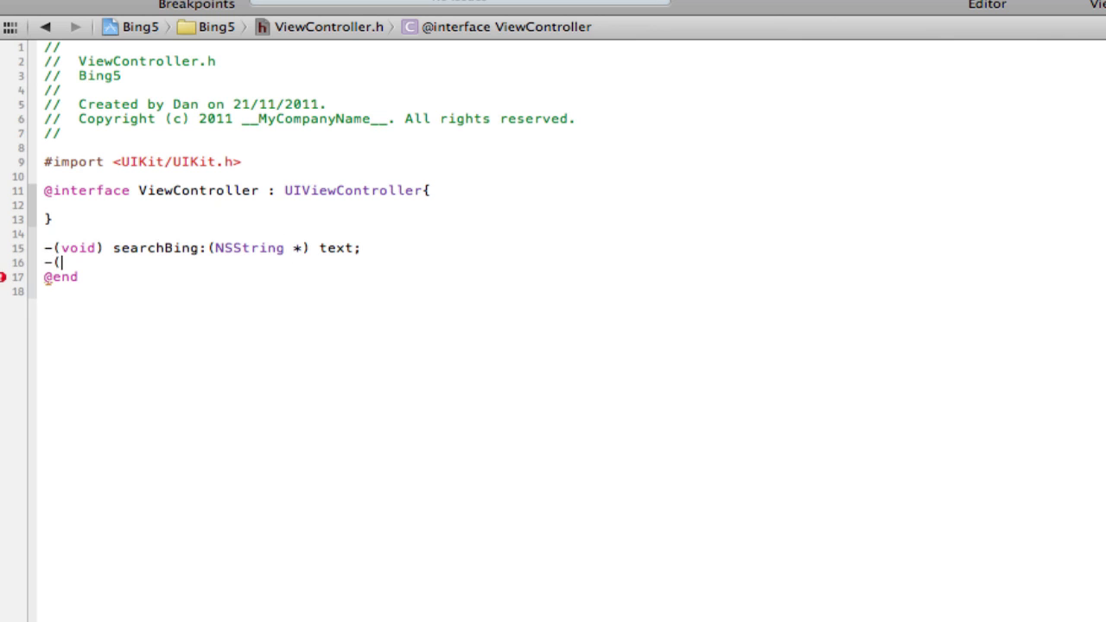
type("void)")
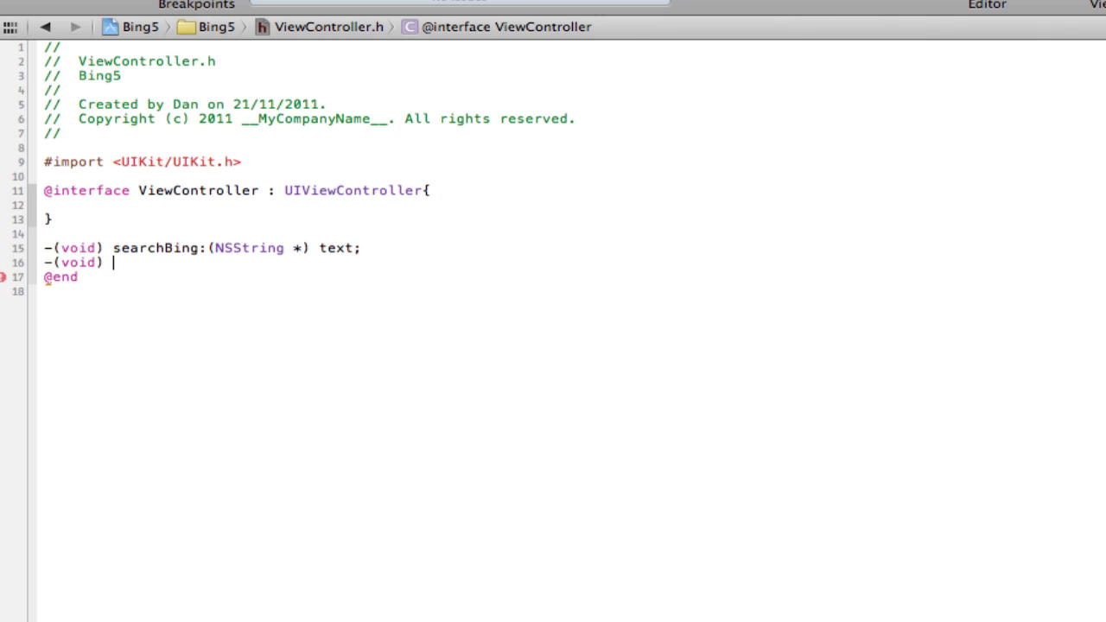
type("getData")
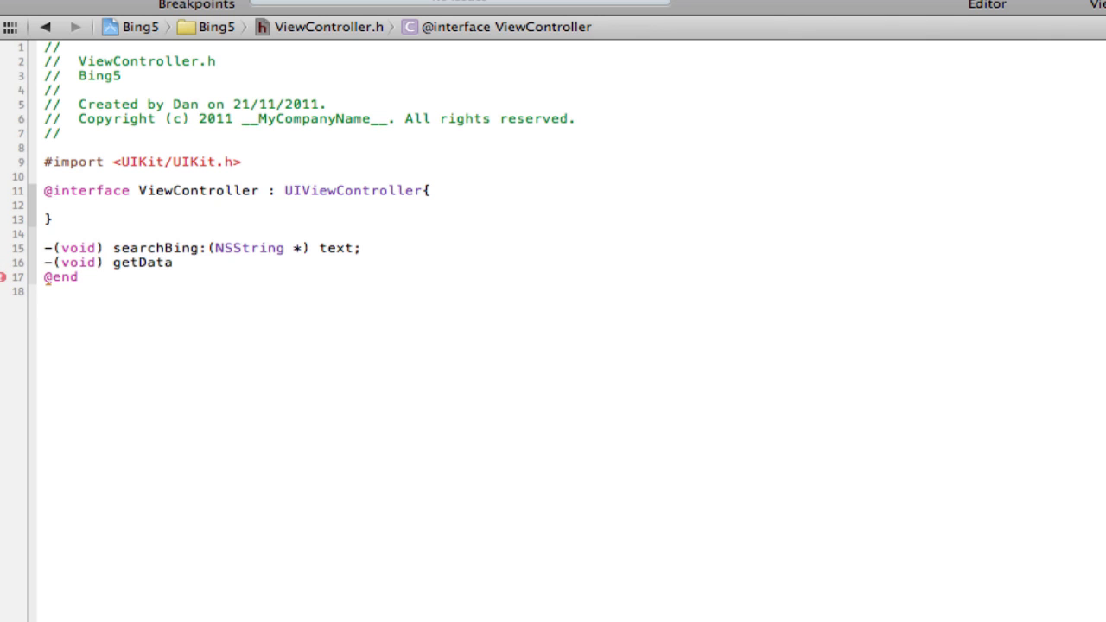
type("(N")
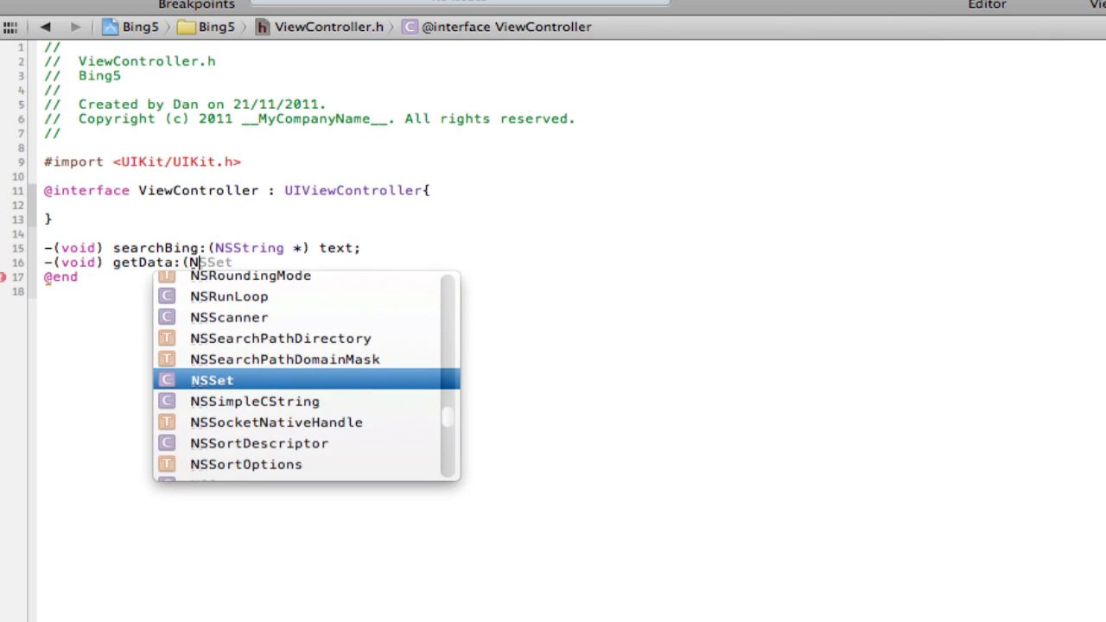
type("SData *")
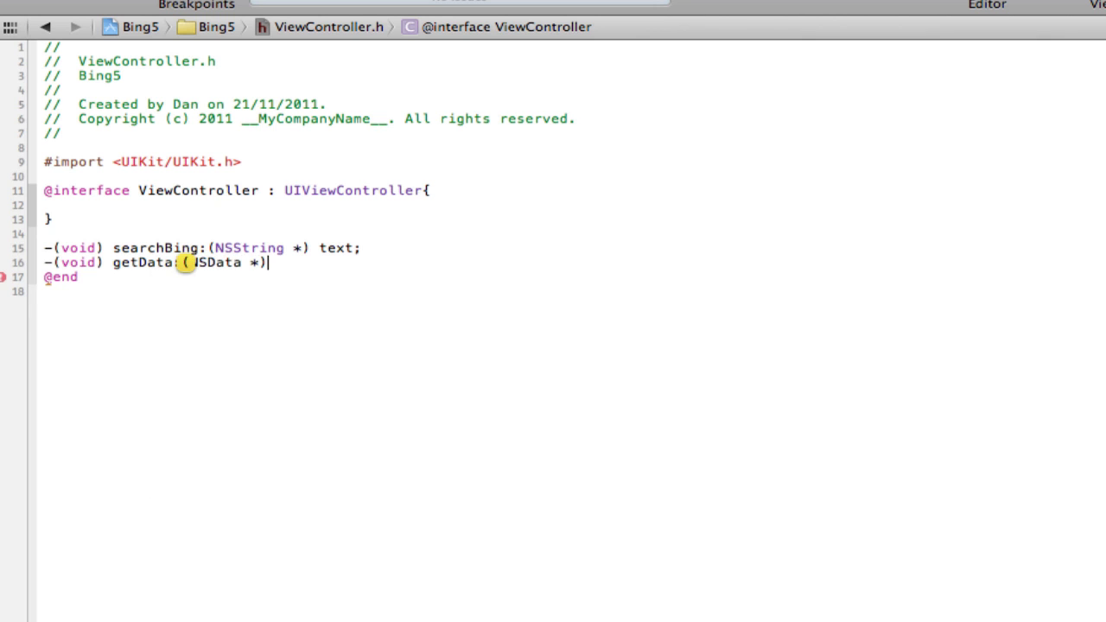
type("data;")
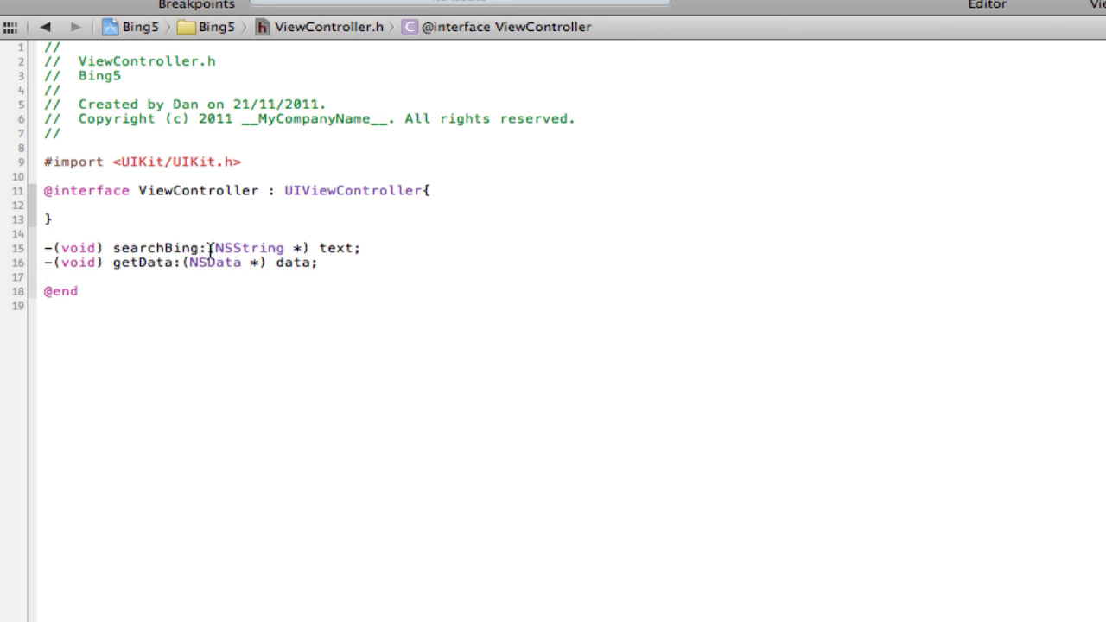
type("respo")
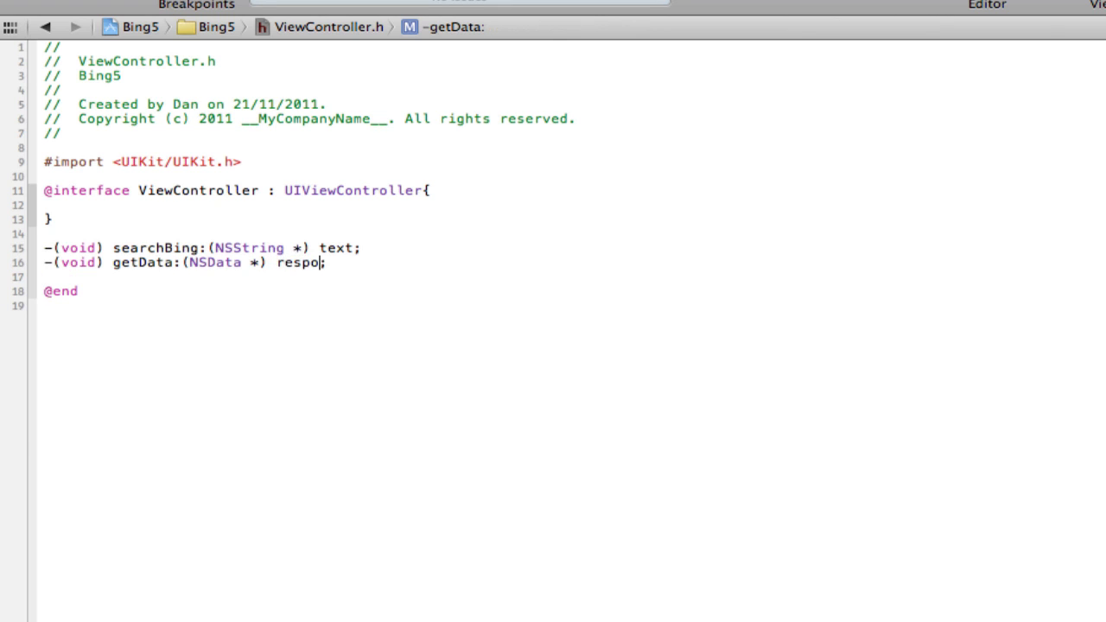
type("nse;")
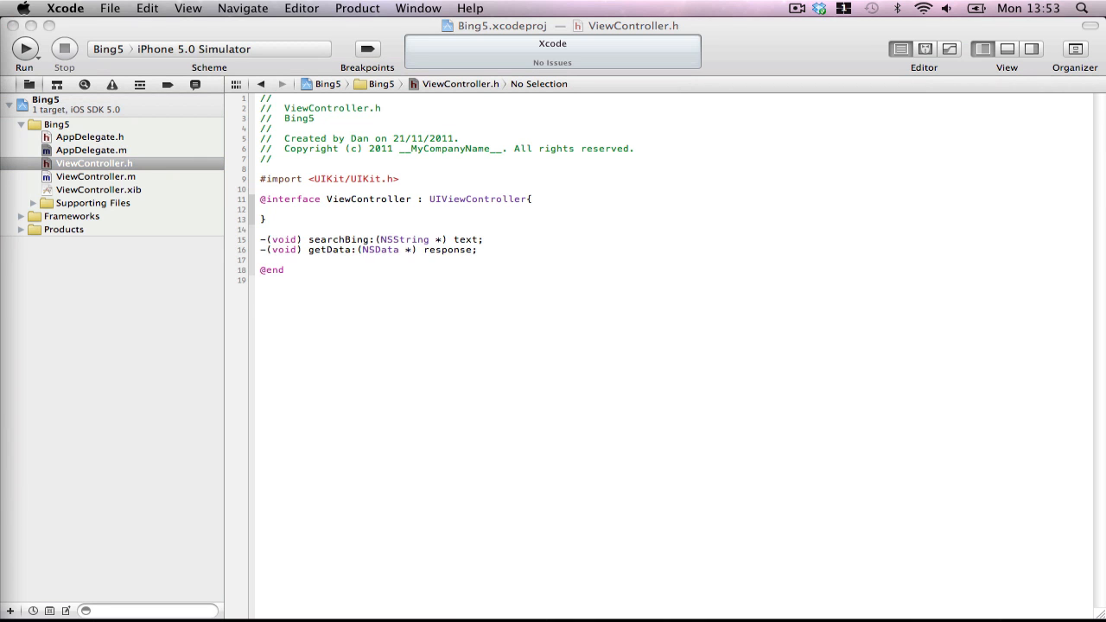
mouse_move(411, 240)
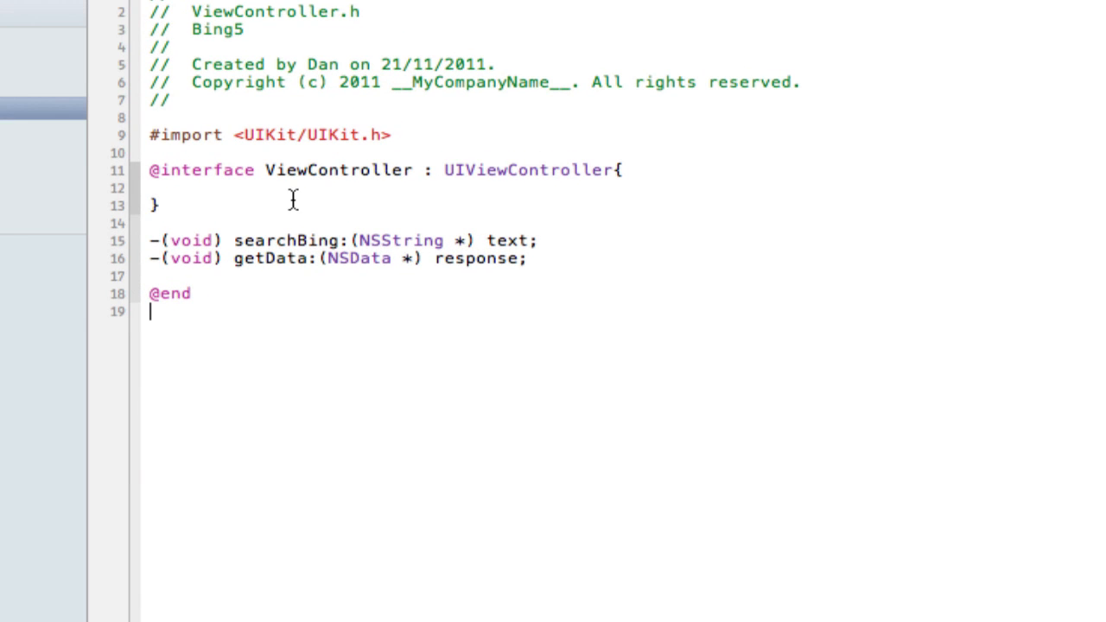
type("NSSStr")
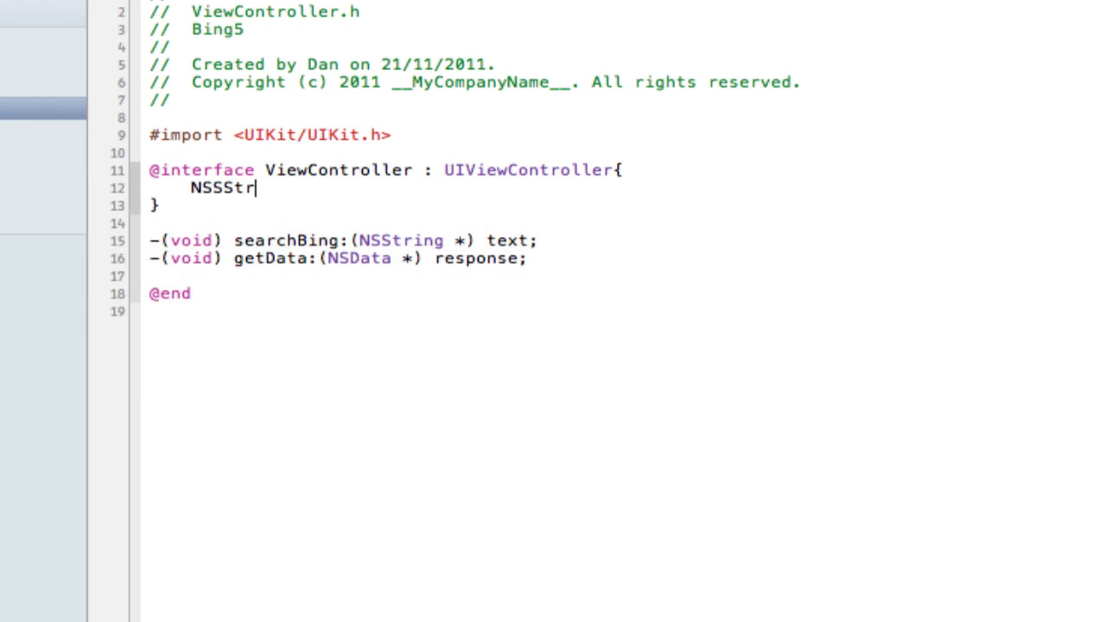
type("ing *")
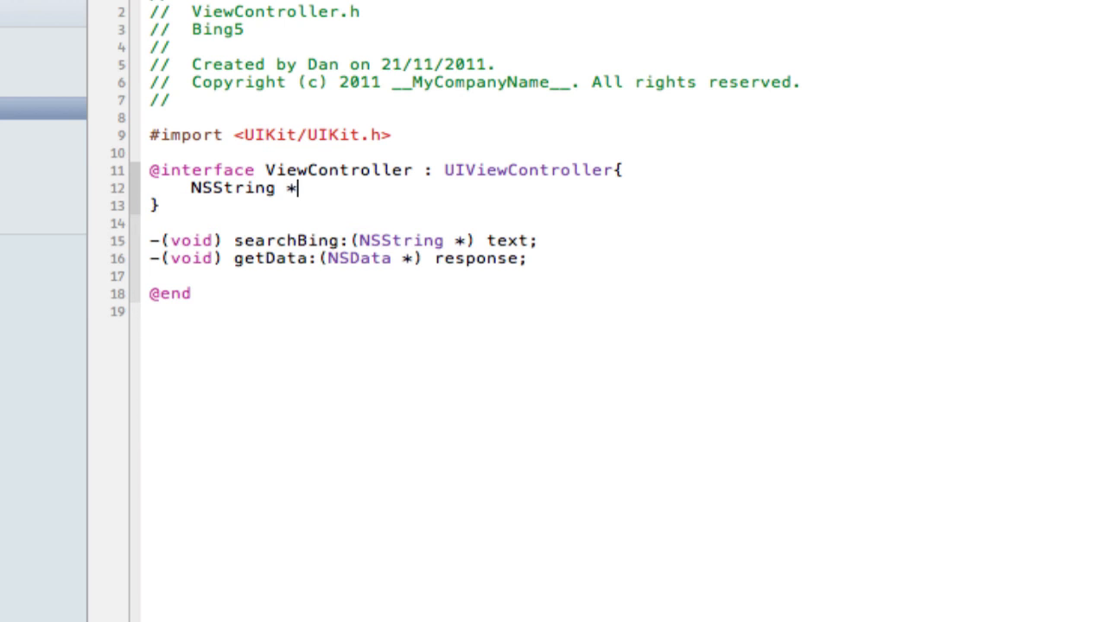
type("jsonString;")
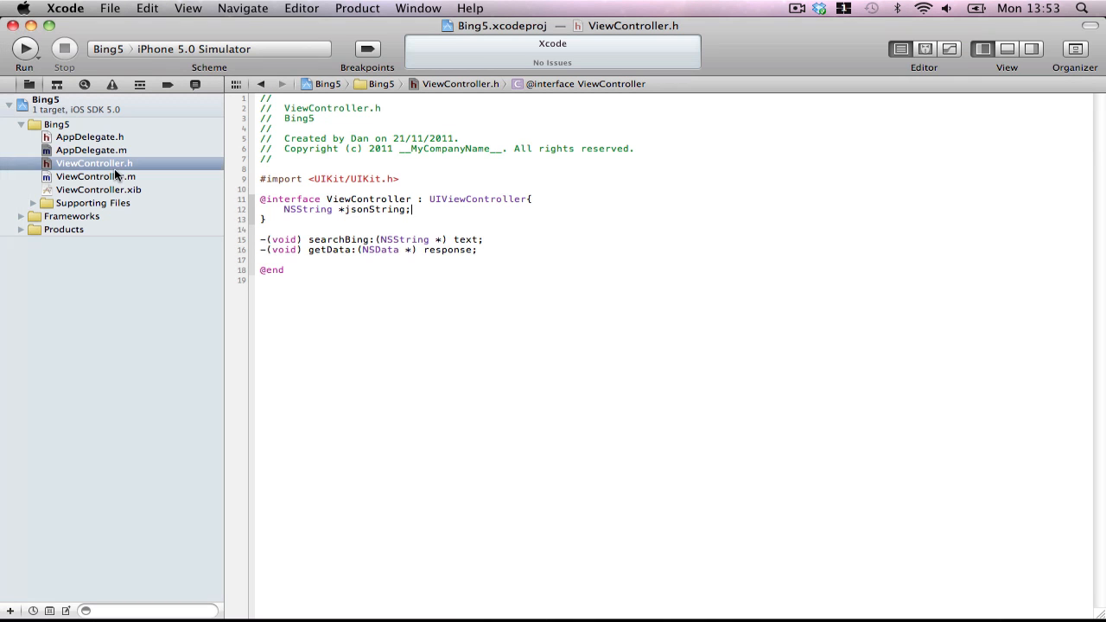
- In ViewController.m, add empty searchBing: and getData: method bodies above viewDidLoad
left_click(97, 176)
type("-(")
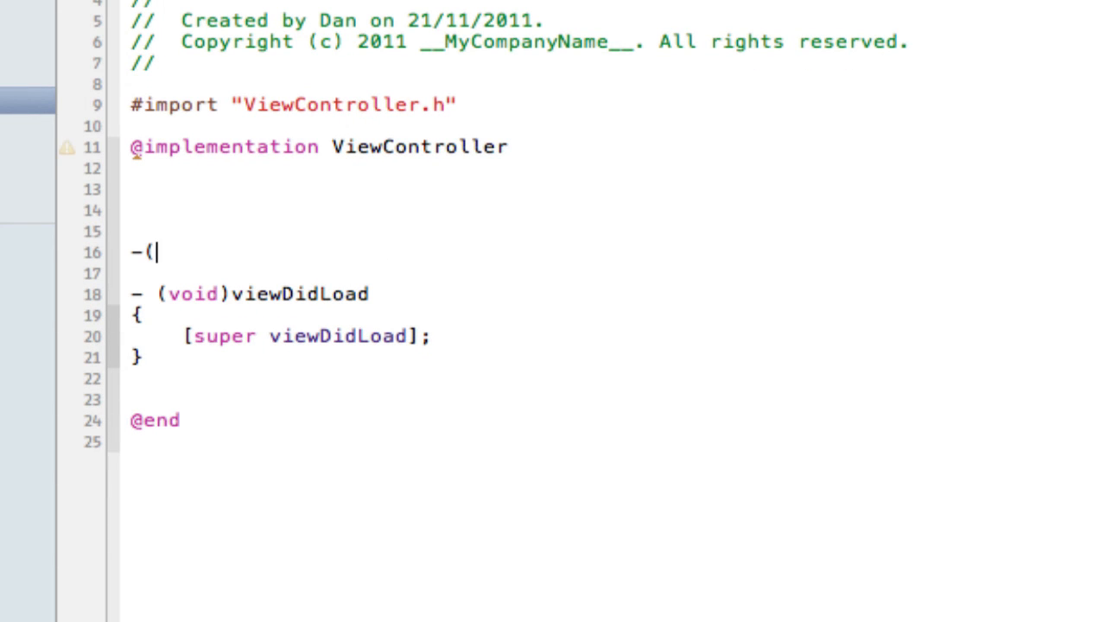
type("void) searchBing:(NSString *)text{")
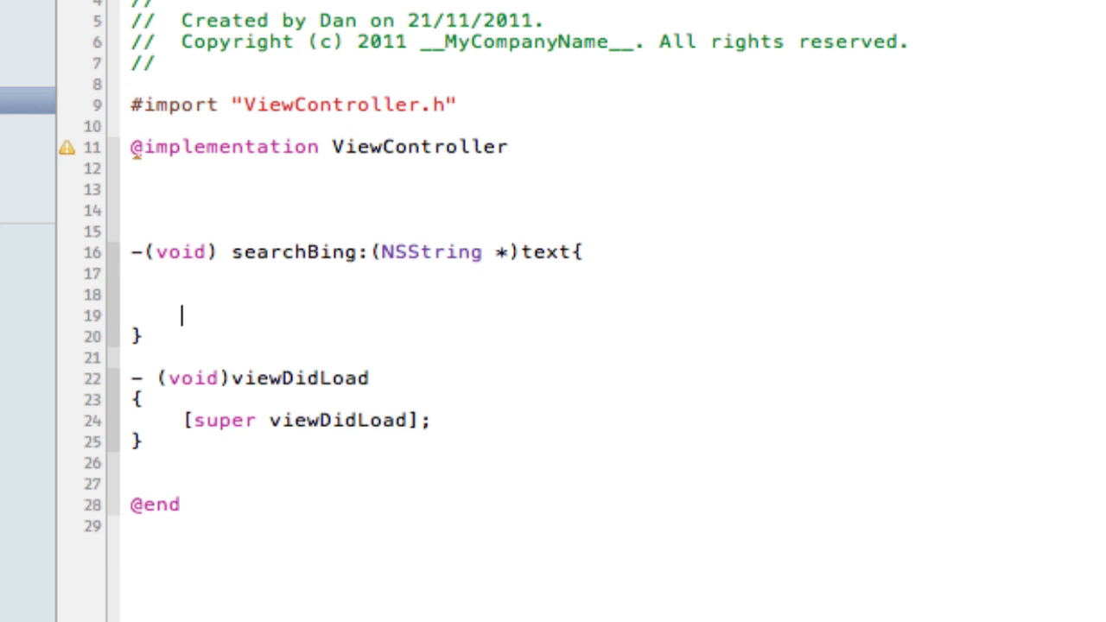
type("_P")
type("-(void) getData:(NSData *)response{")
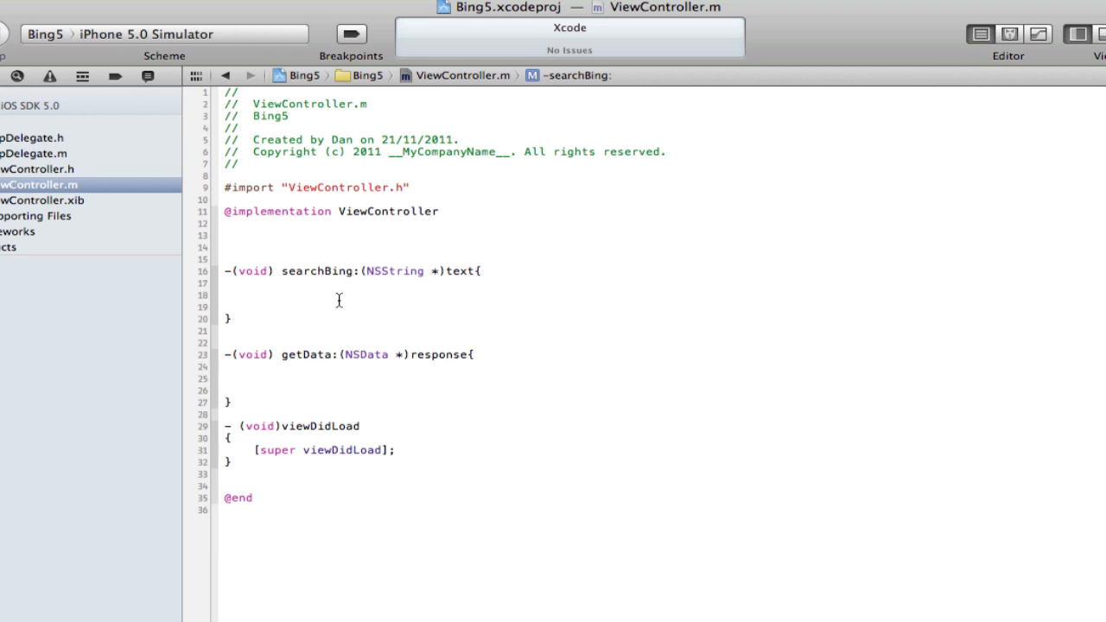
left_click(252, 295)
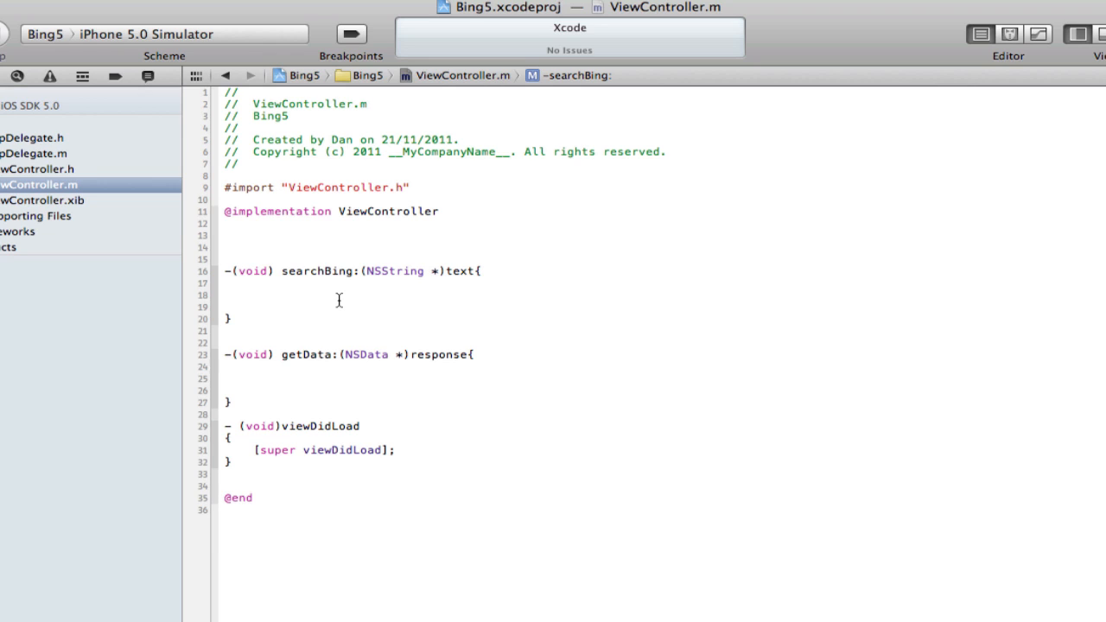
- Build an NSString urlString from the api.search.live.net JSON URL with text and offValue
left_click(253, 293)
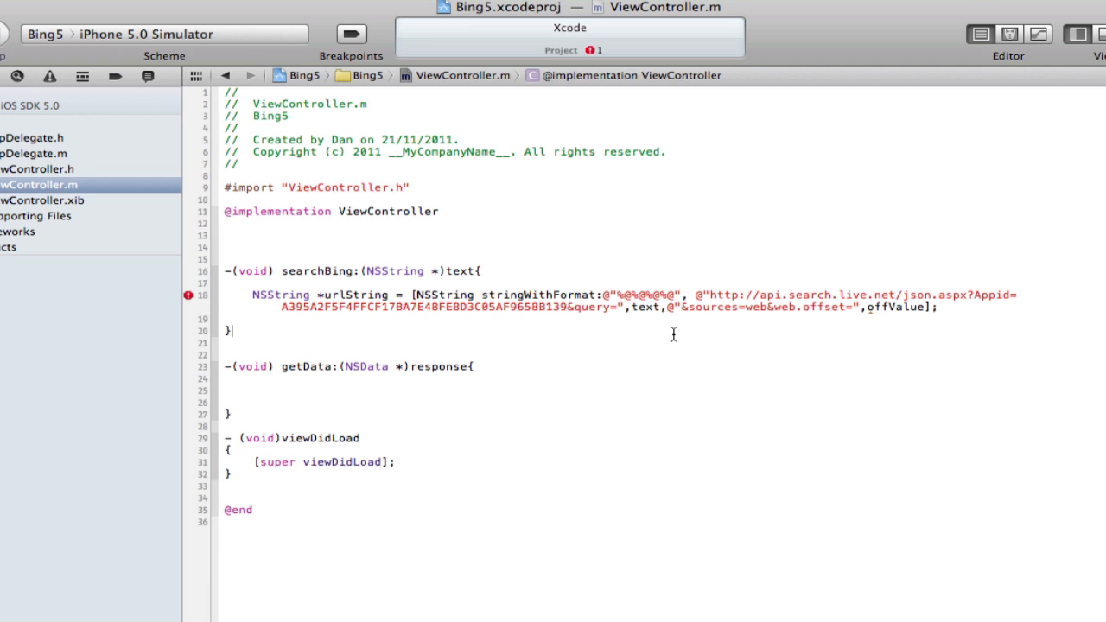
mouse_move(200, 239)
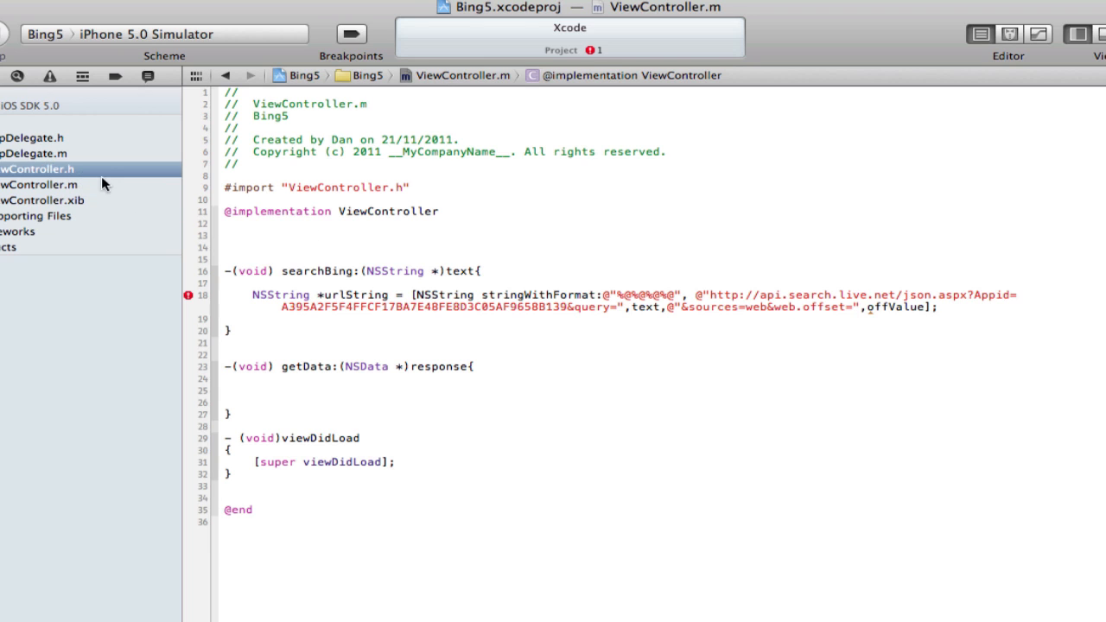
left_click(38, 170)
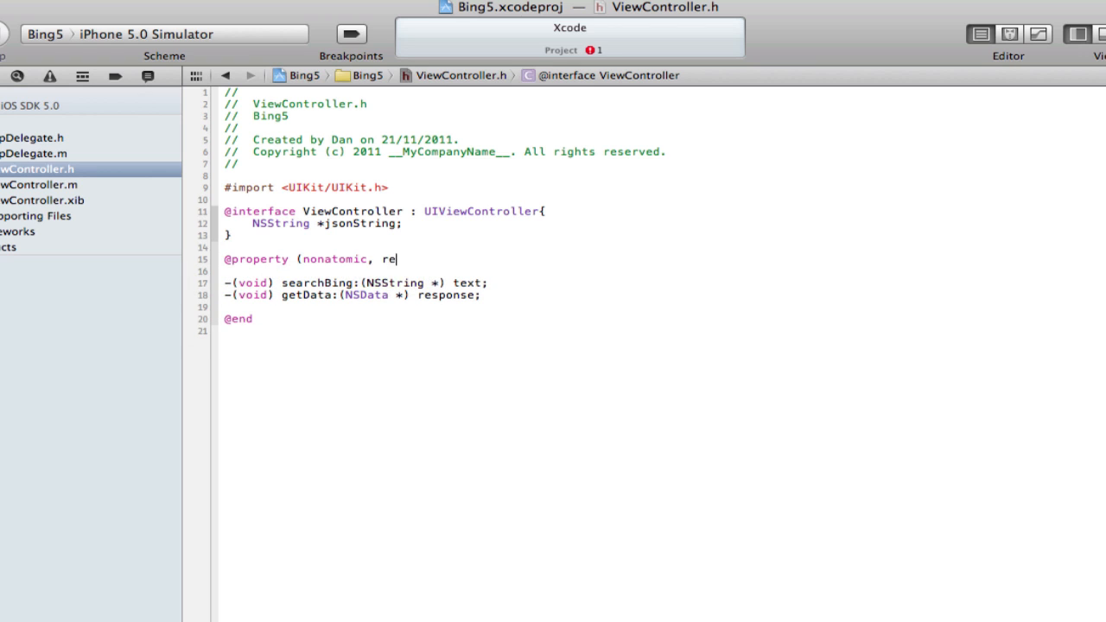
type("tain)")
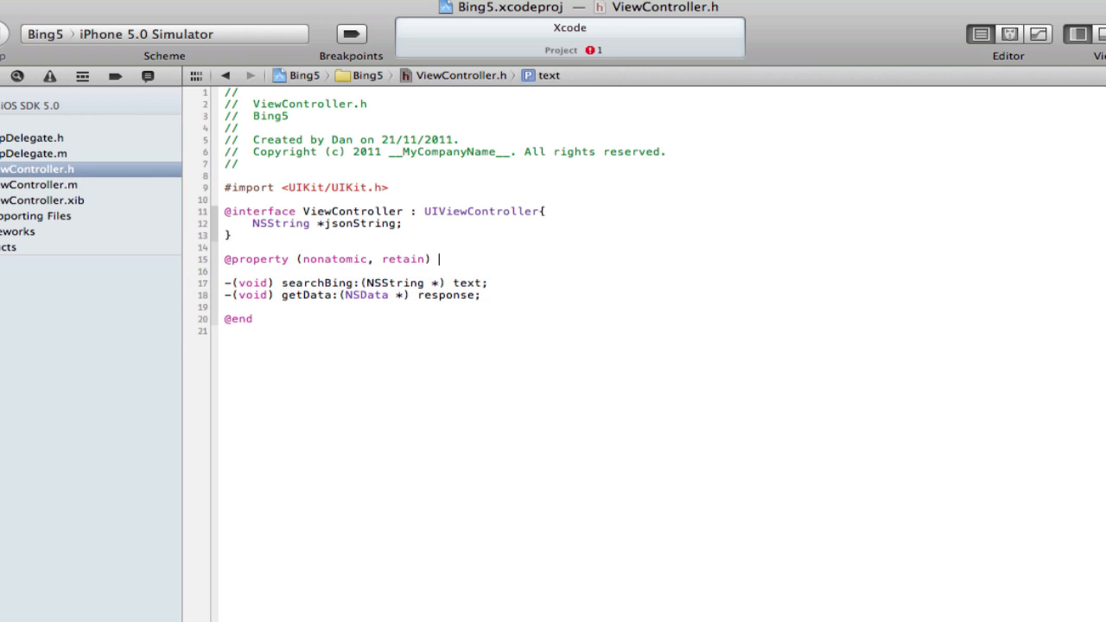
type("NSString")
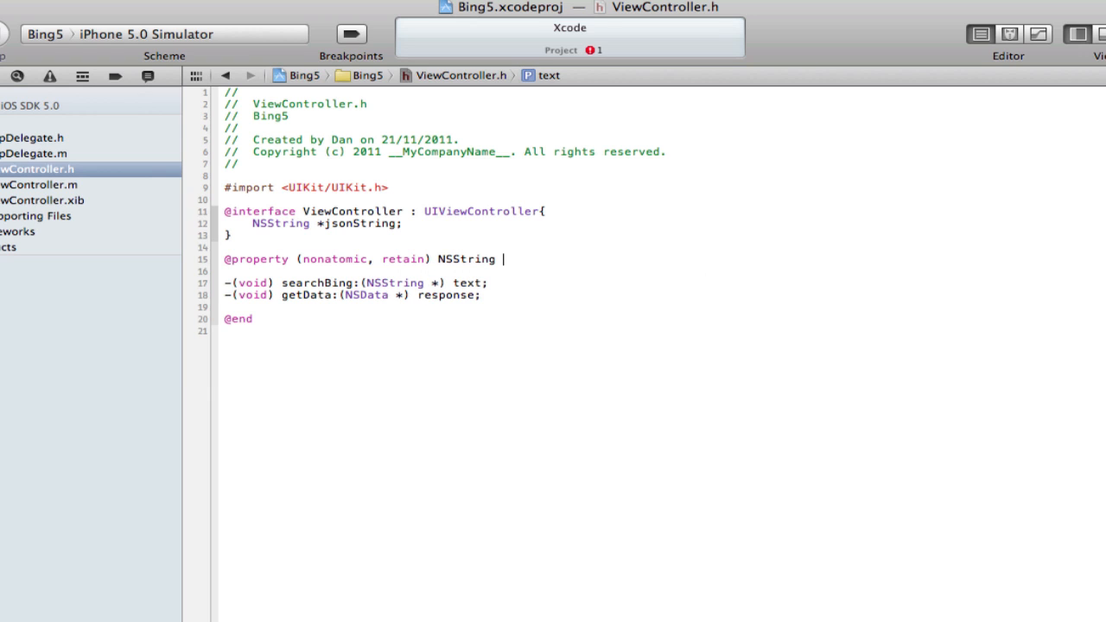
type("offVlau")
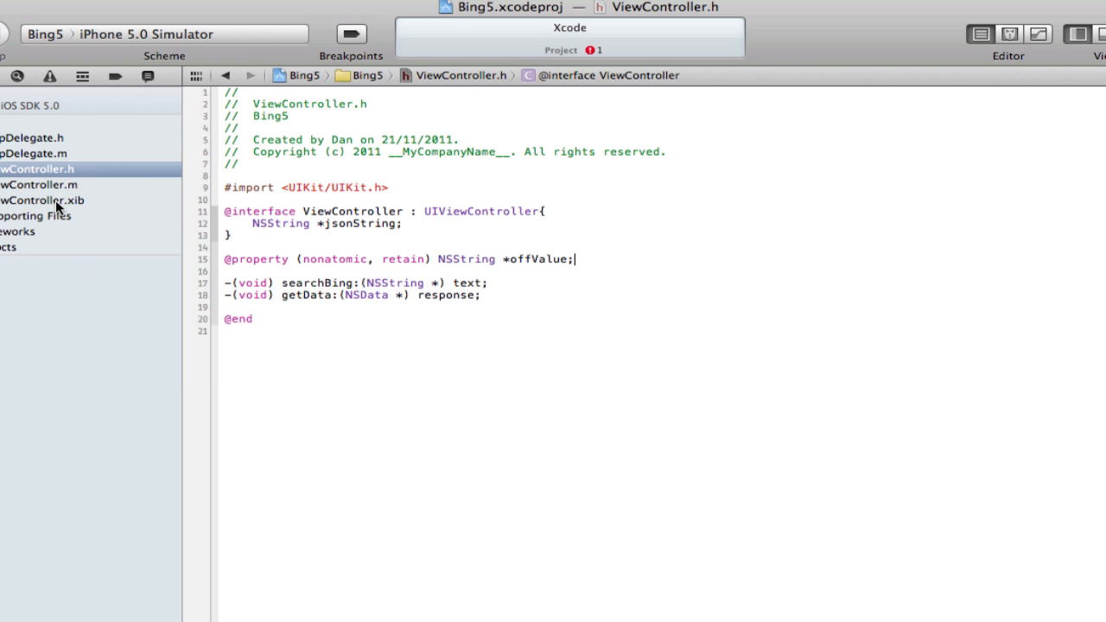
left_click(38, 183)
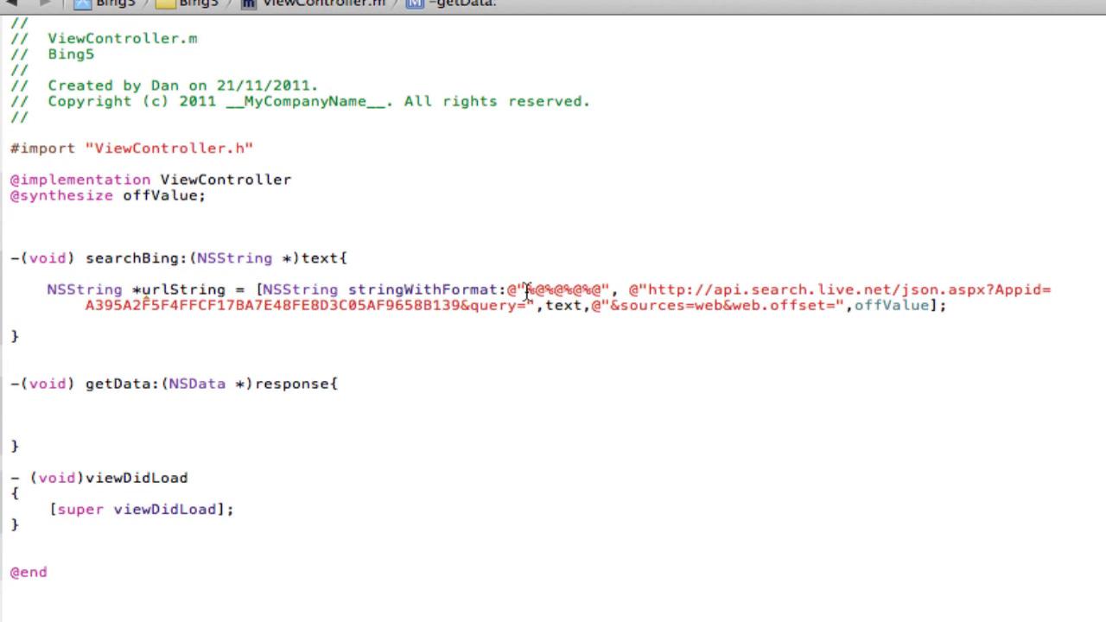
- Correct 'source' to 'sources' in the Bing URL format string
double_click(564, 291)
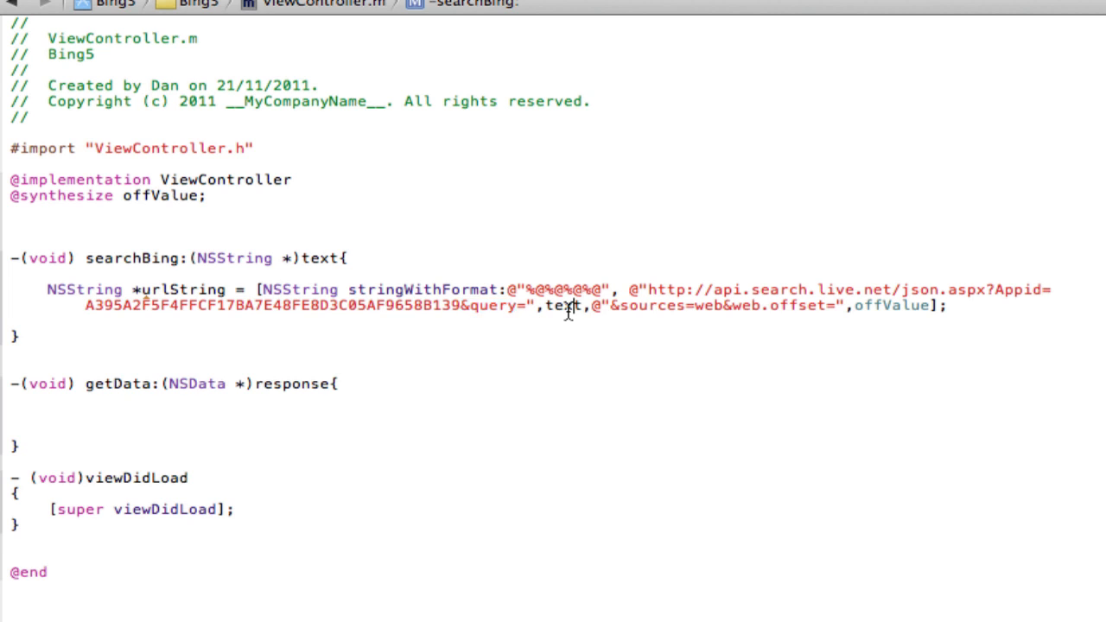
double_click(564, 304)
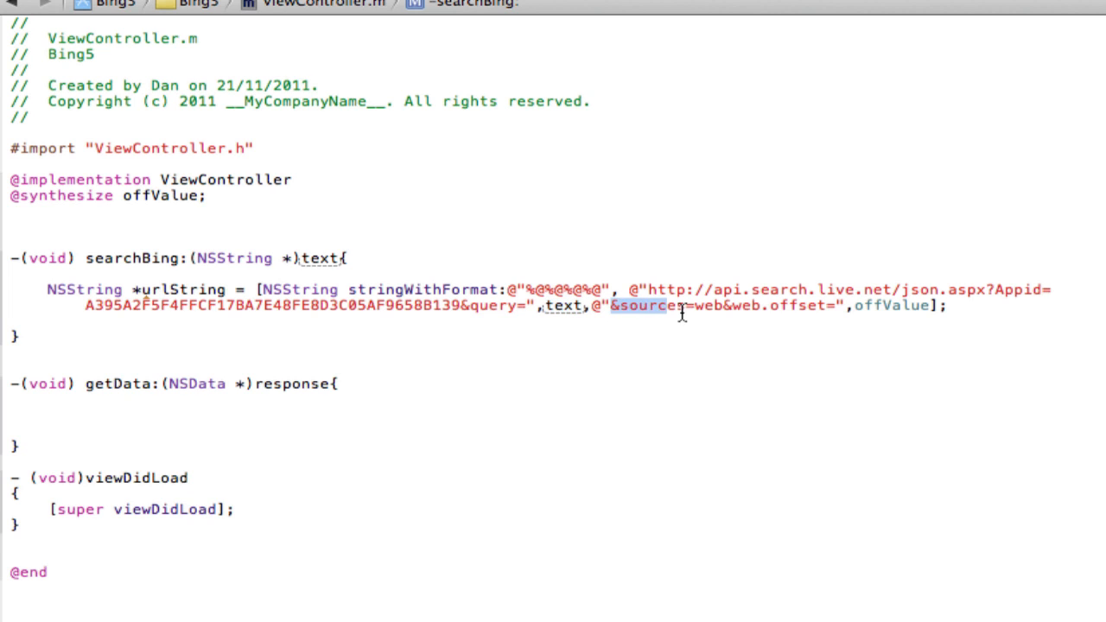
type("s")
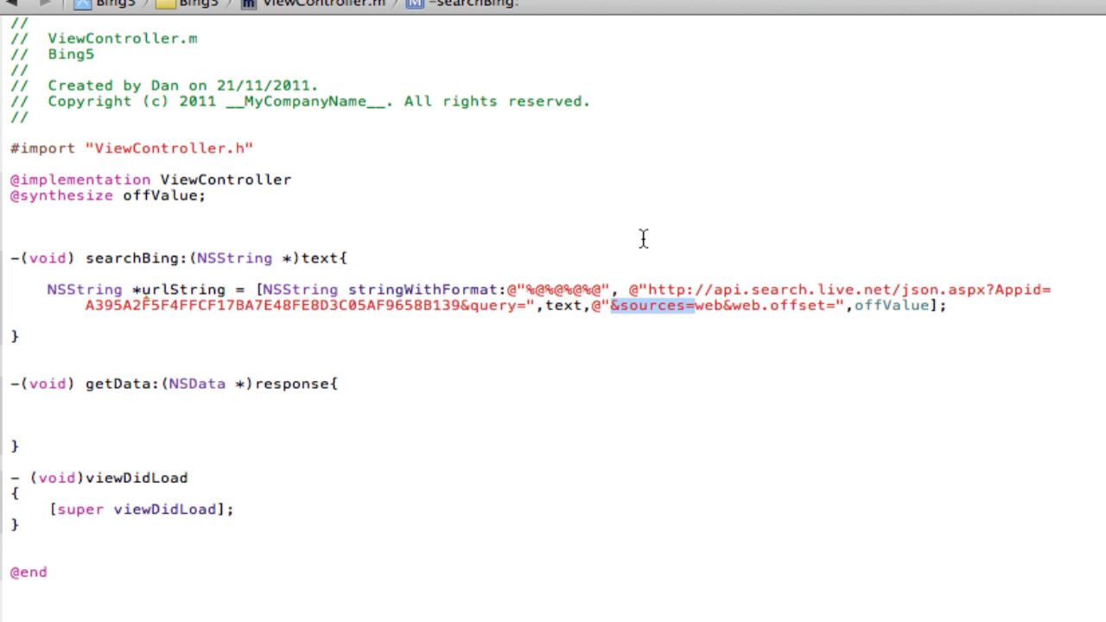
mouse_move(784, 308)
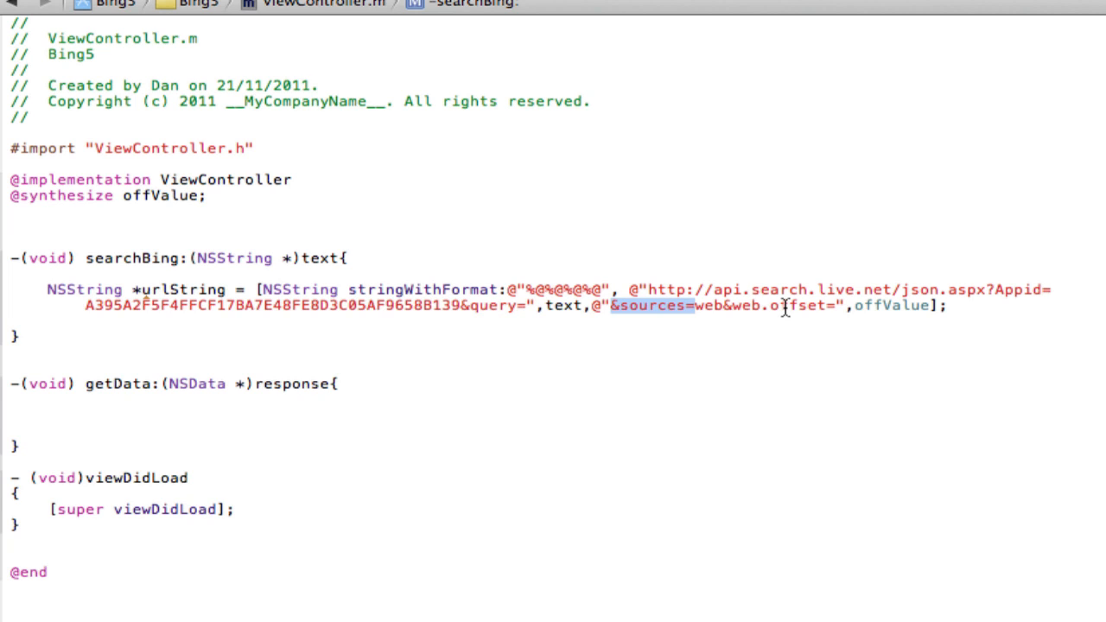
mouse_move(527, 191)
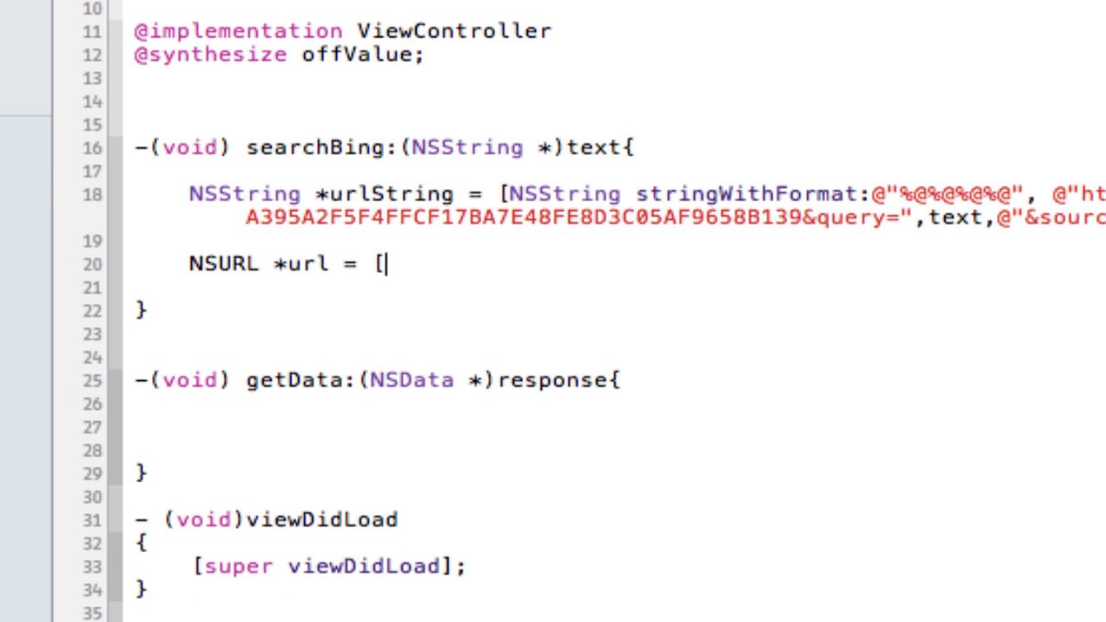
- Create an NSURL from urlString, load NSData from it, and pass the data to [self getData:]
type("NSURL ur")
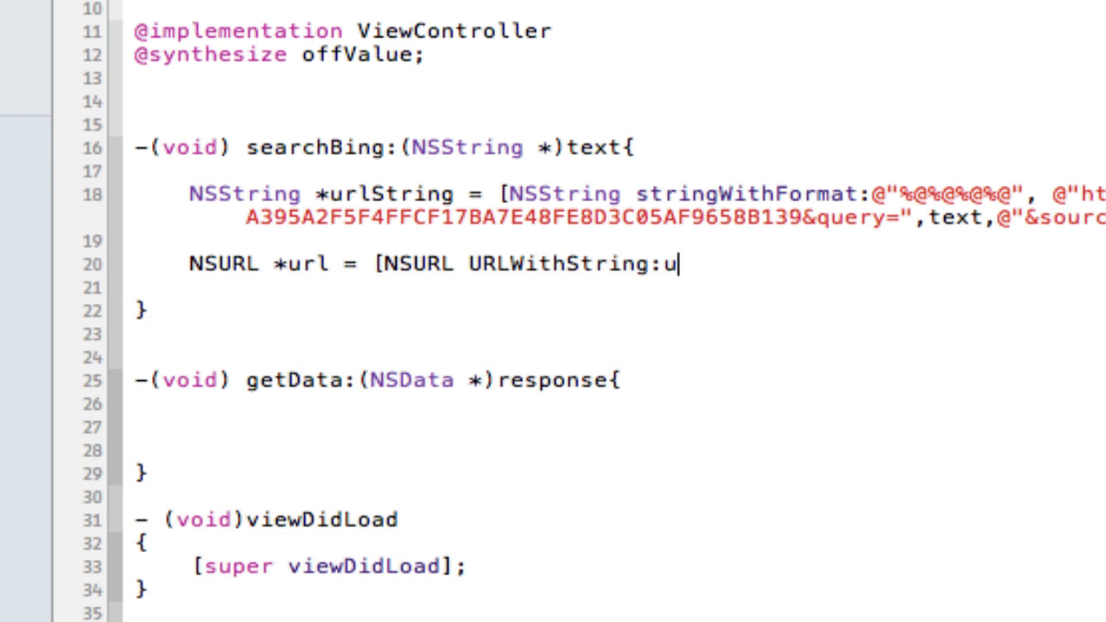
type("rlString];")
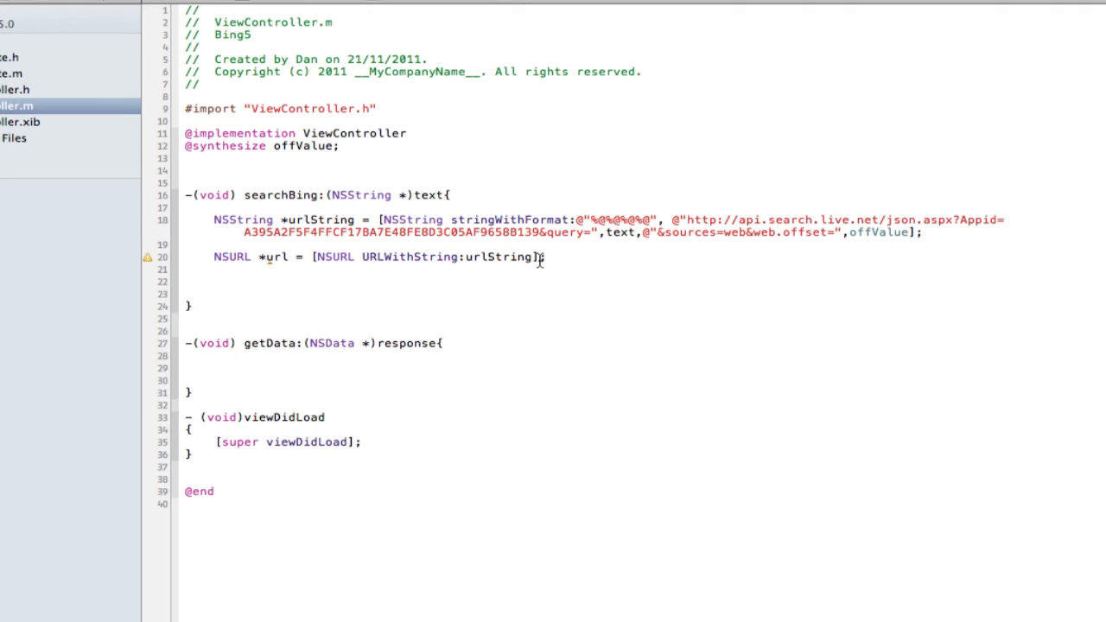
type("NSData")
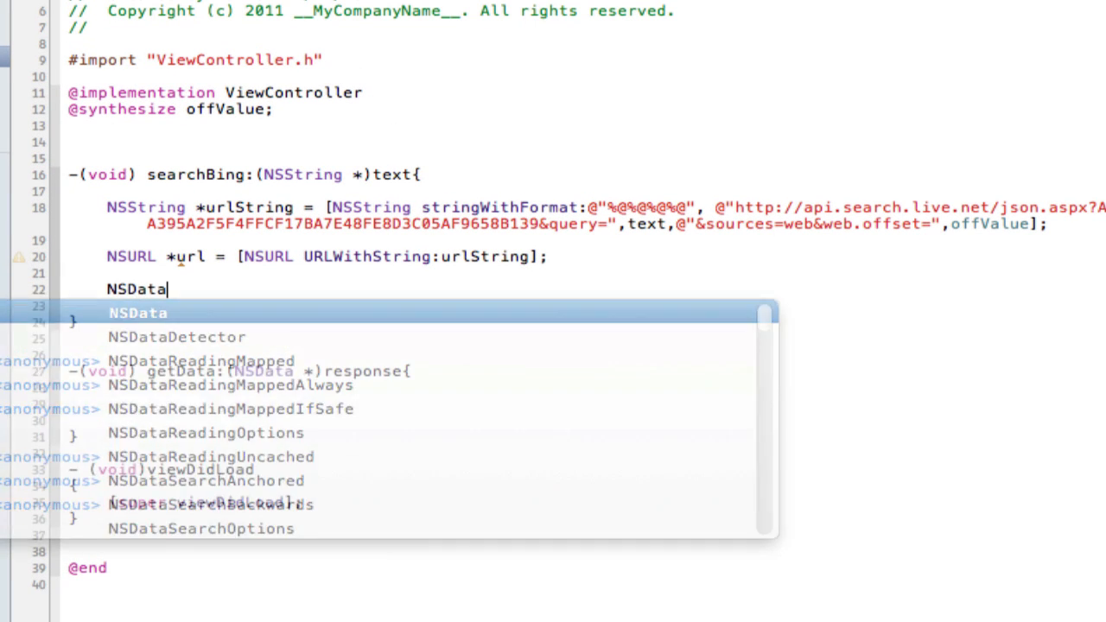
type("*data = [NSData dataWithContentsOfURL:url];")
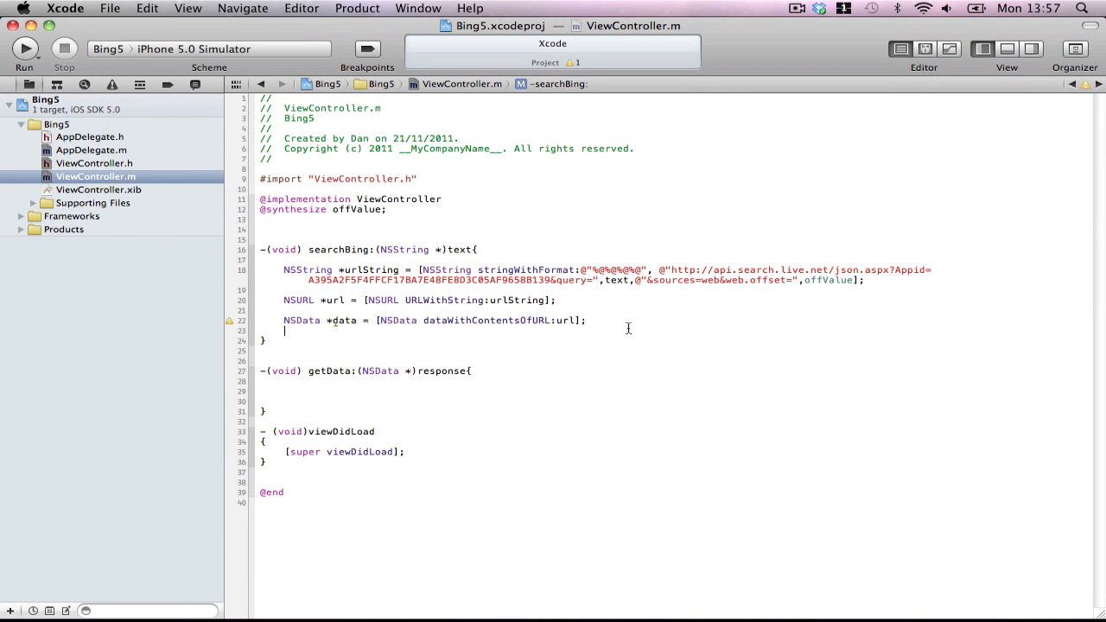
key("Return")
type("[")
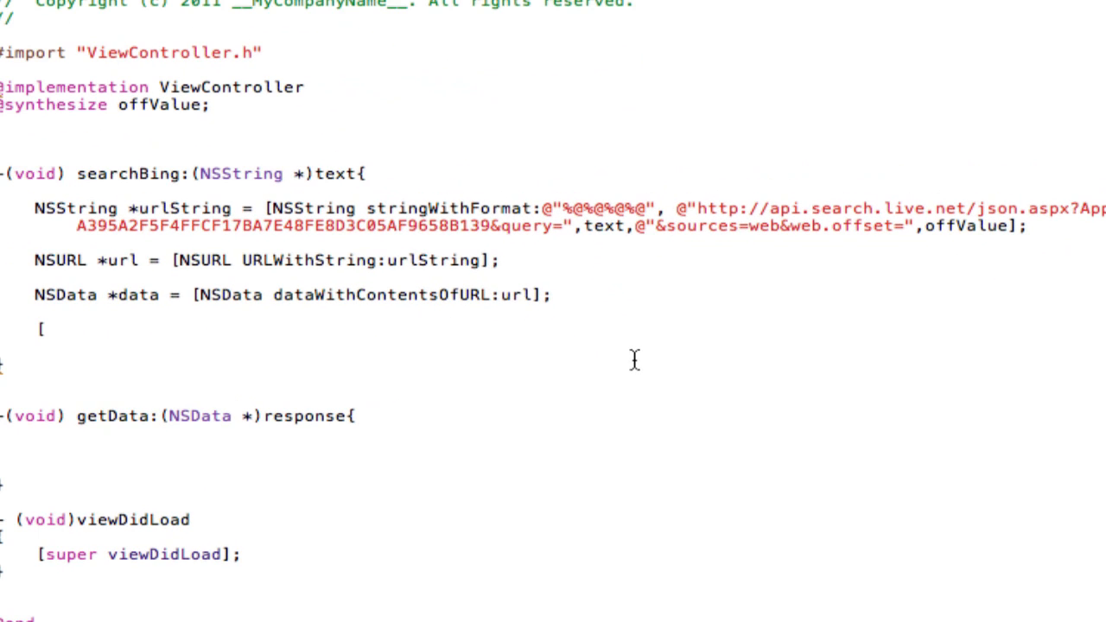
type("self getData:data];")
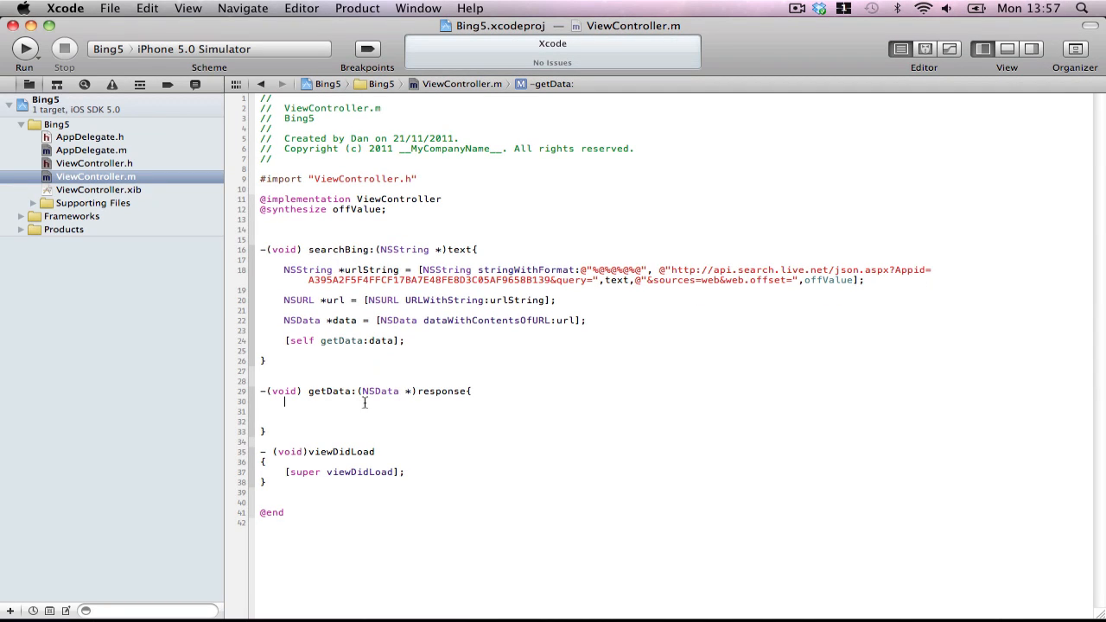
key("return")
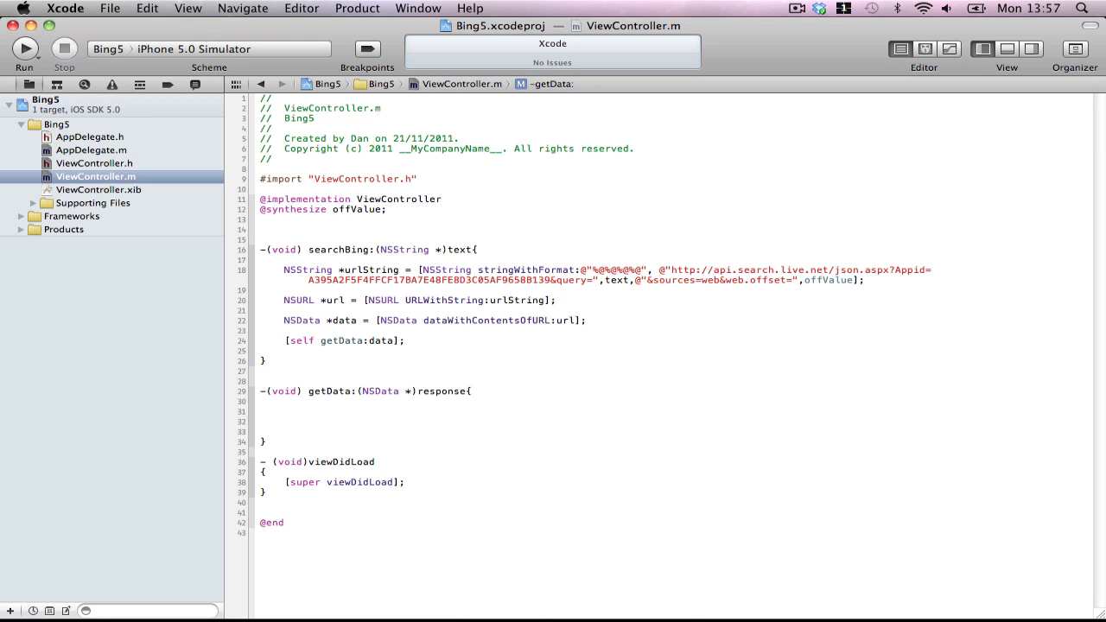
mouse_move(145, 522)
type("NSError *")
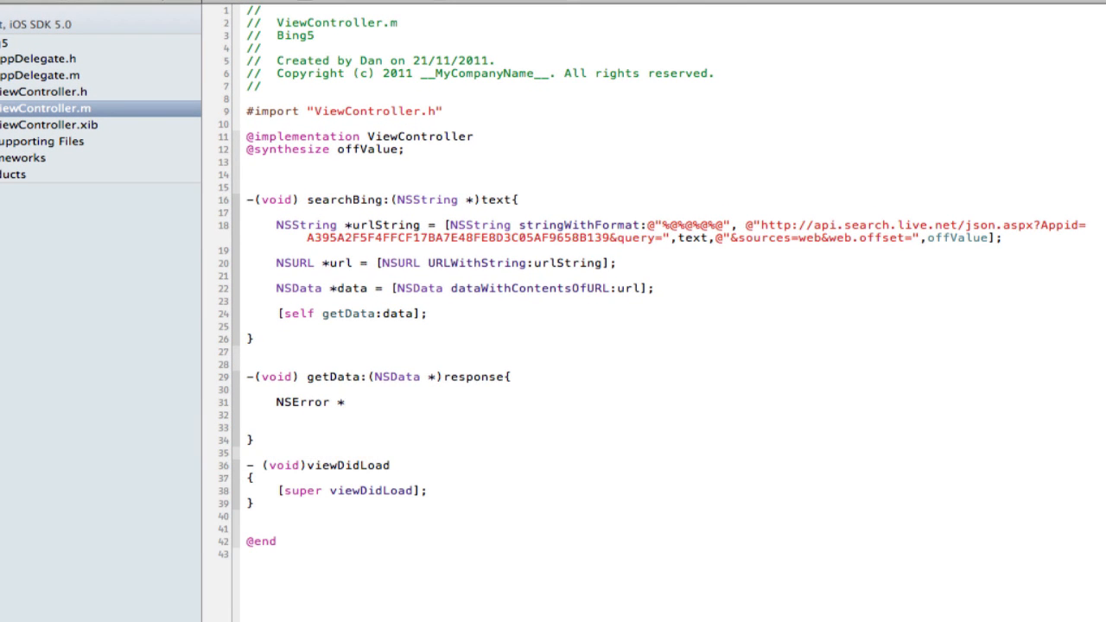
- Declare an NSError and parse response into json with NSJSONSerialization JSONObjectWithData:options:error:
type("errorl")
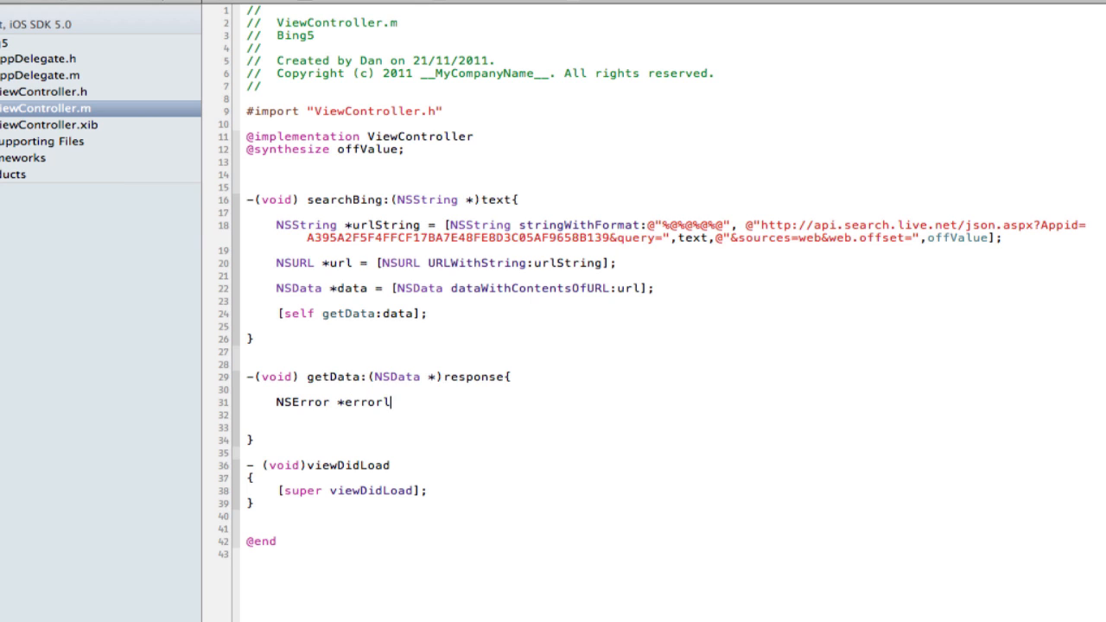
type(";")
left_click(667, 427)
type("NSMutableDictionary *")
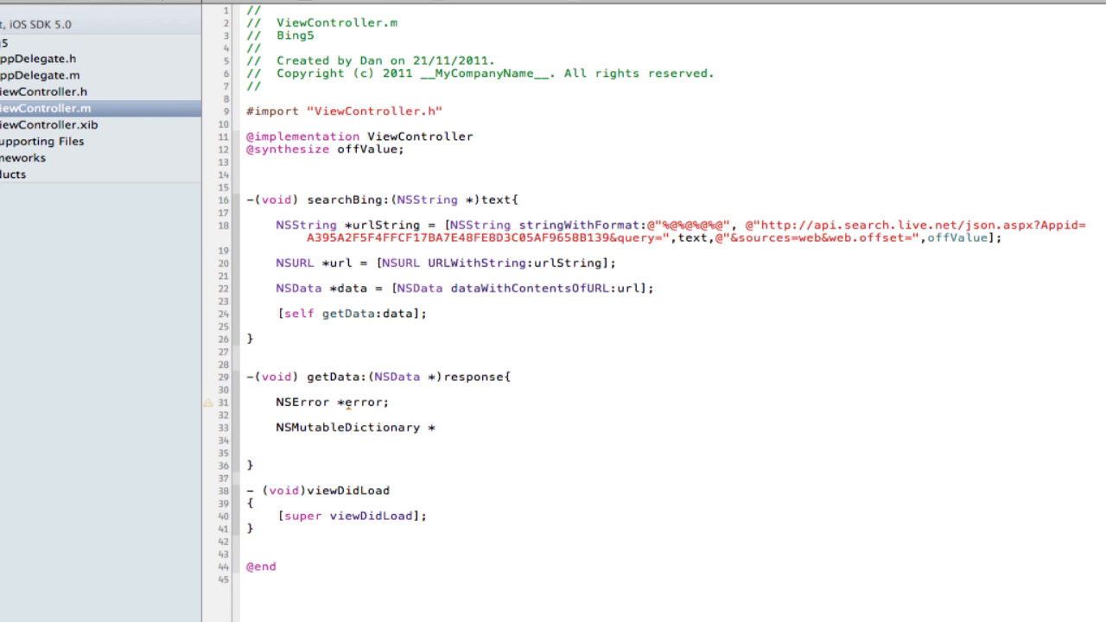
type("json =")
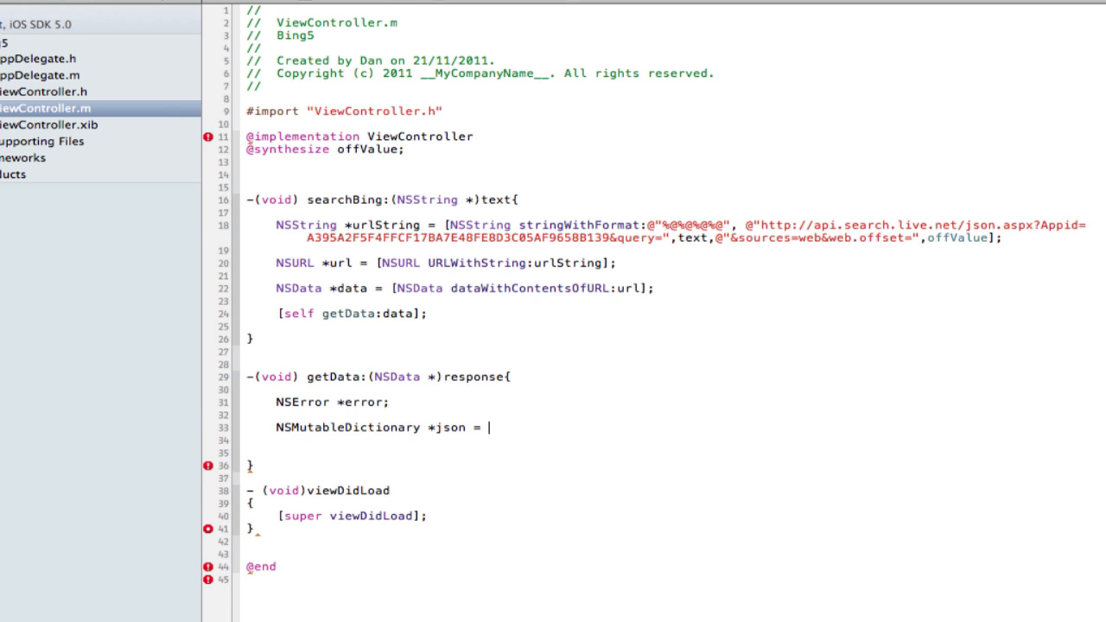
type("[")
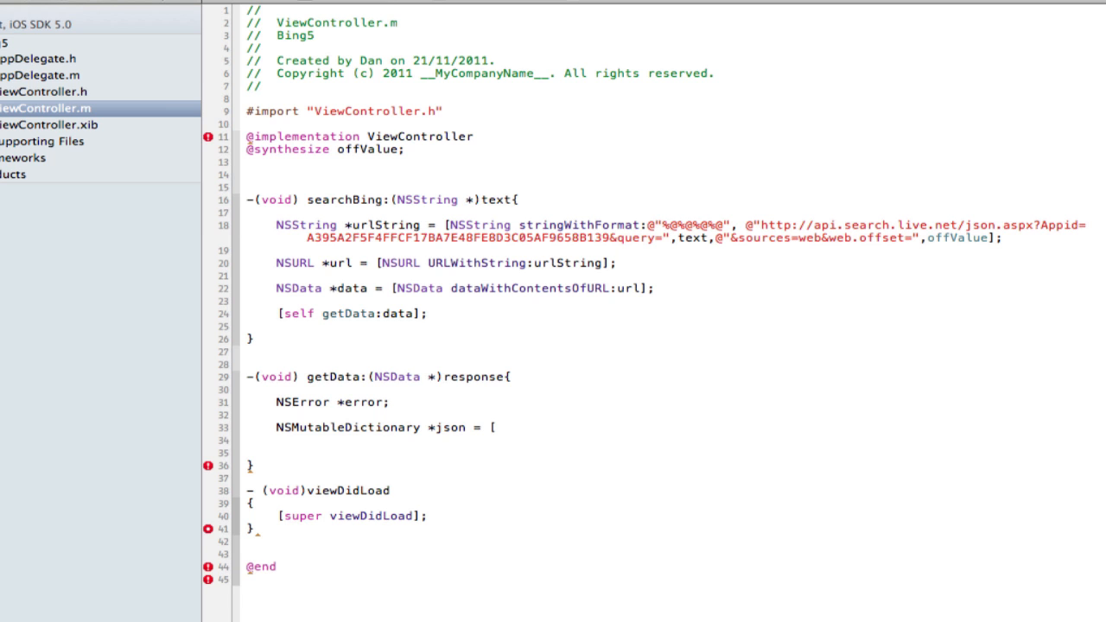
type("NSKOn")
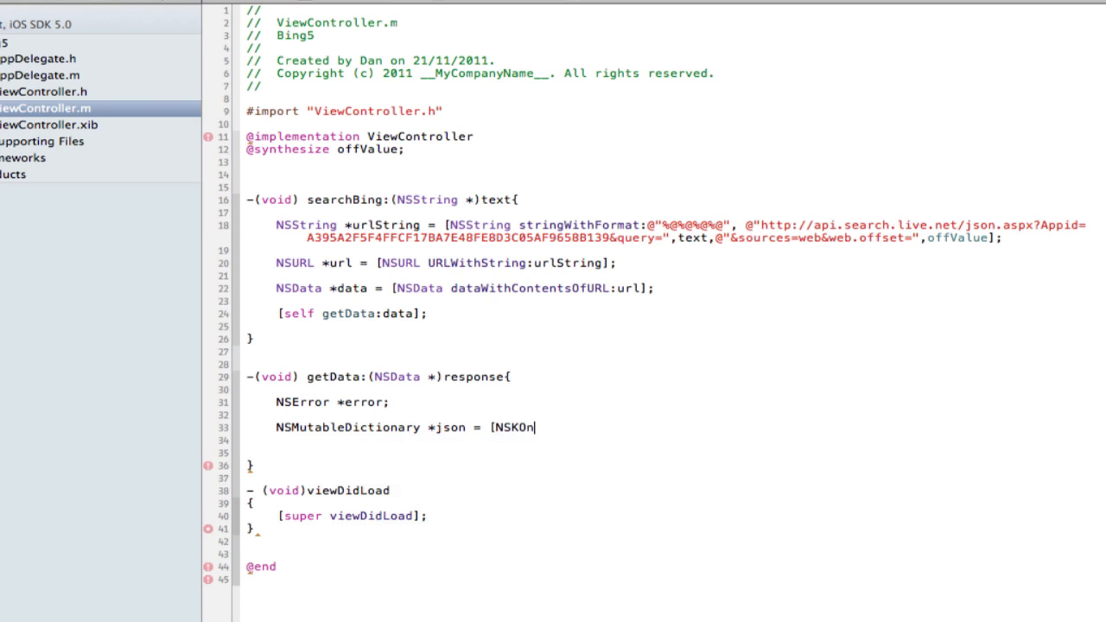
type("JSONSerializatio")
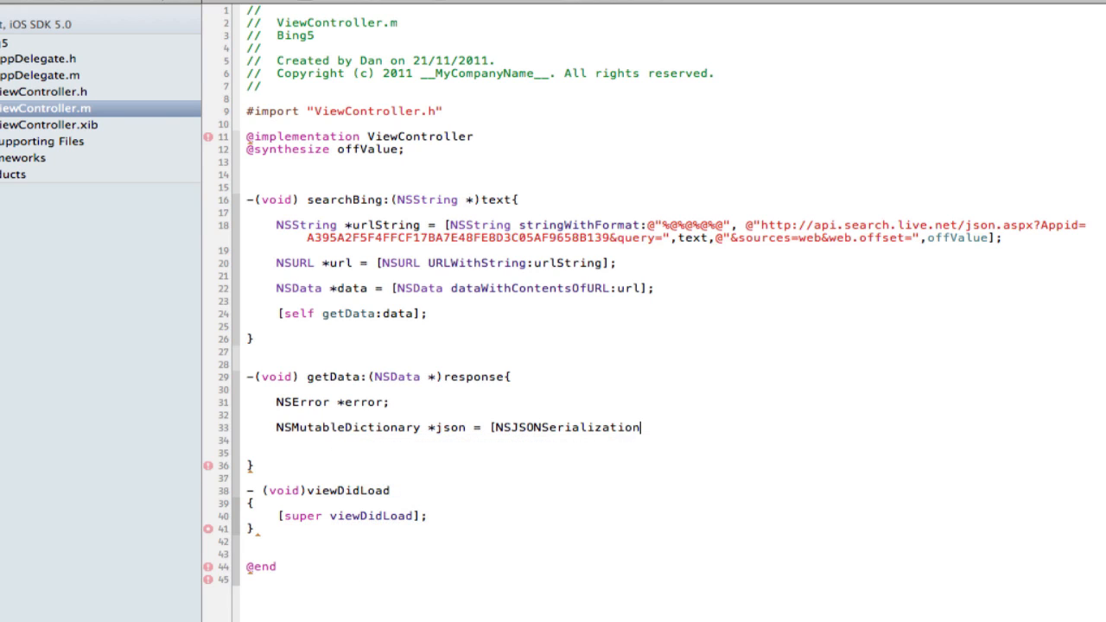
type("JSON")
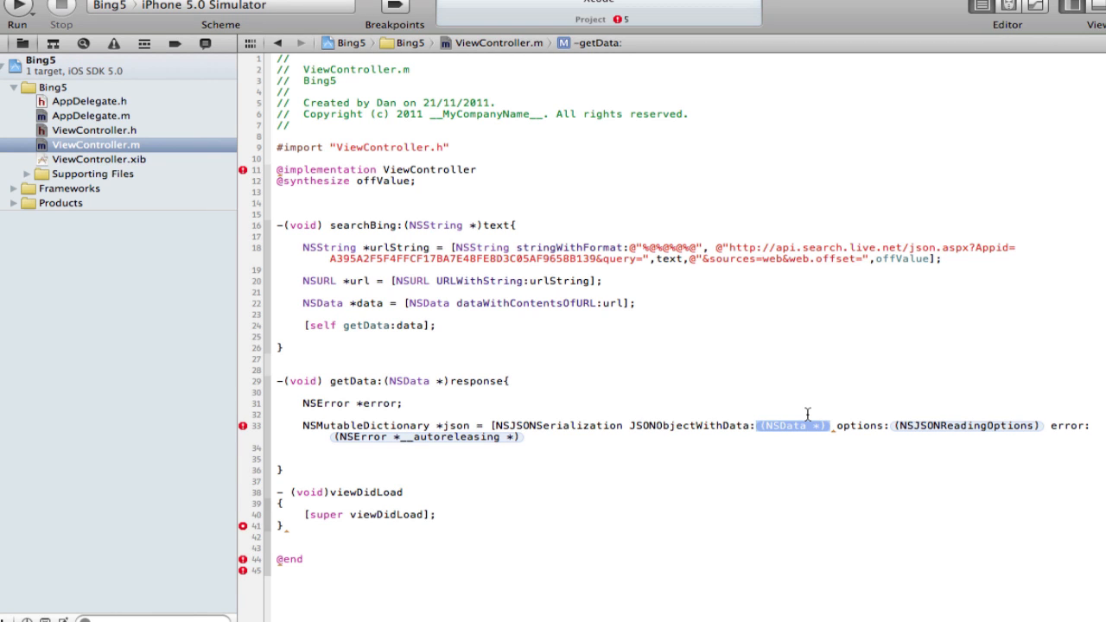
type("response")
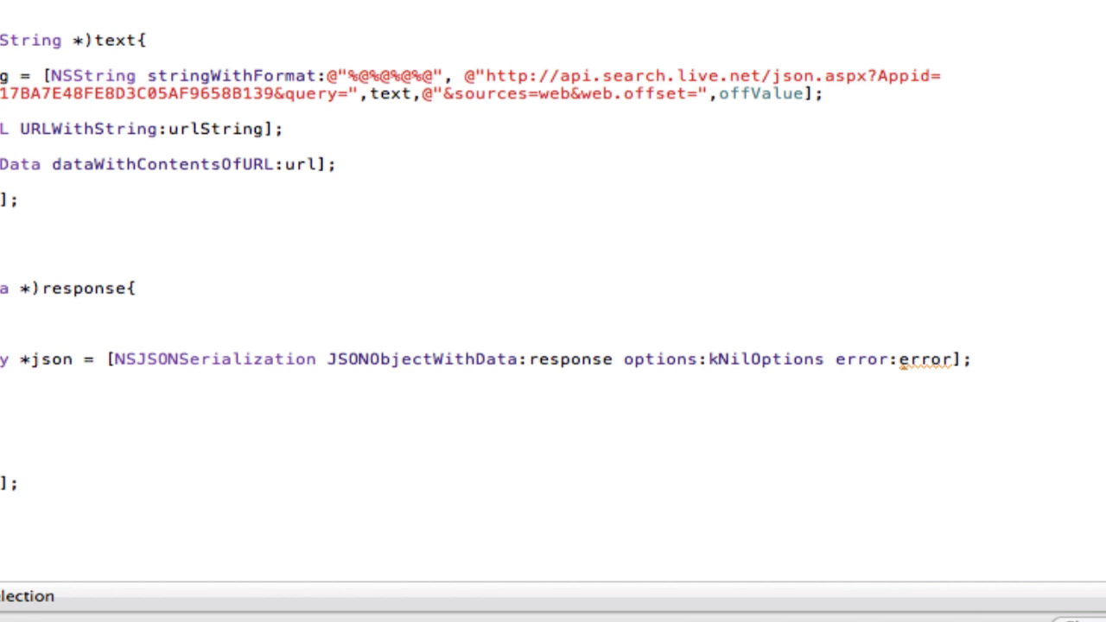
type("&")
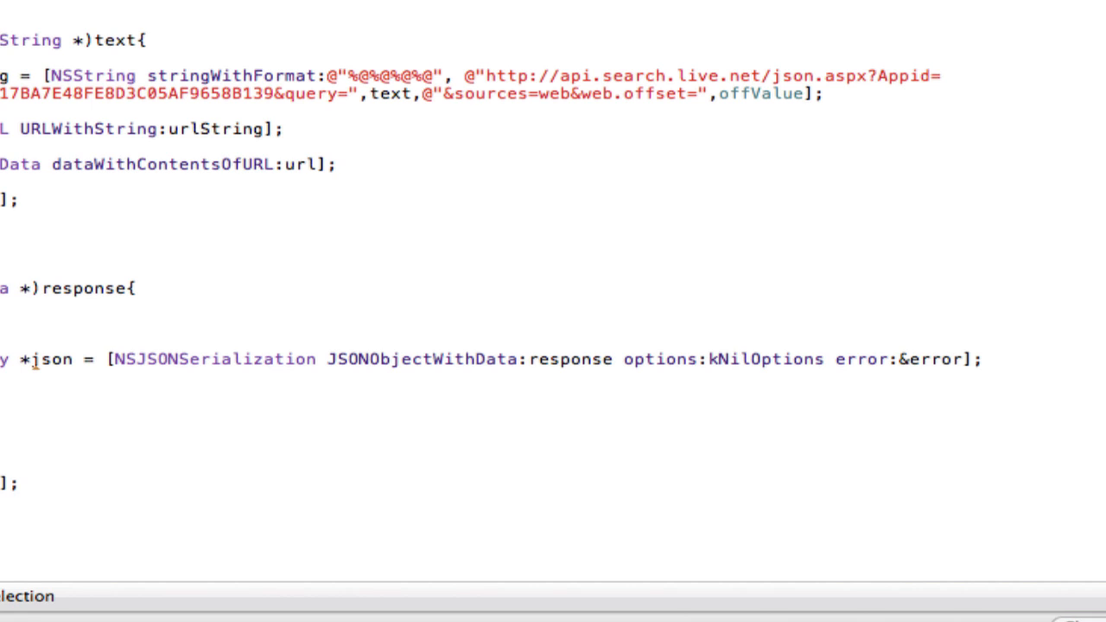
mouse_move(1030, 379)
type("NSError *error;")
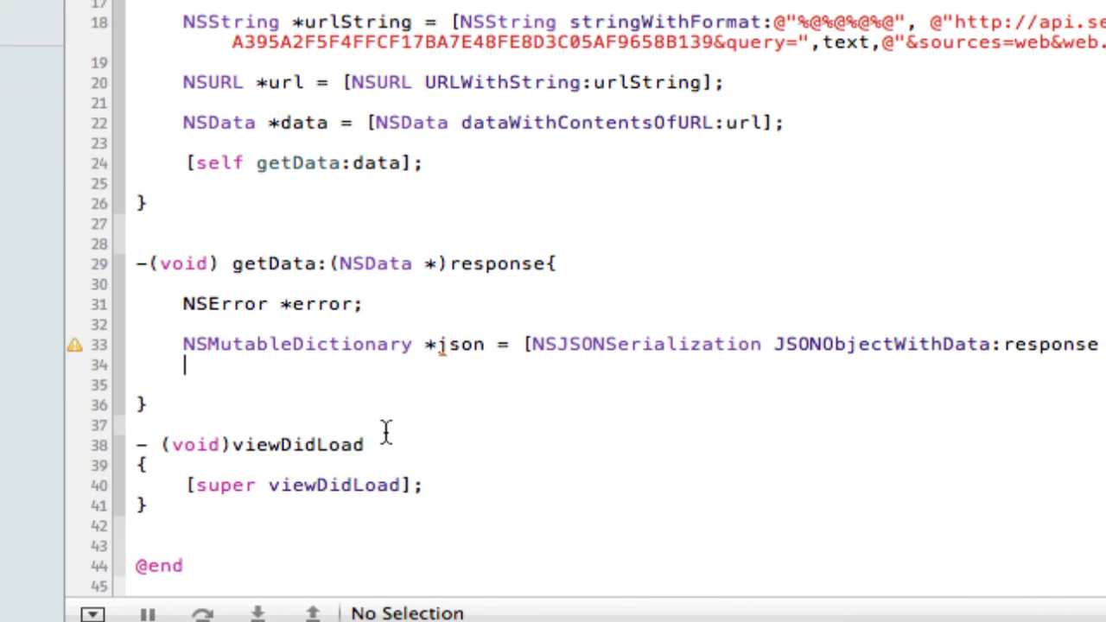
- Log the json dictionary with NSLog(@"%@", json)
type("NSLog(")
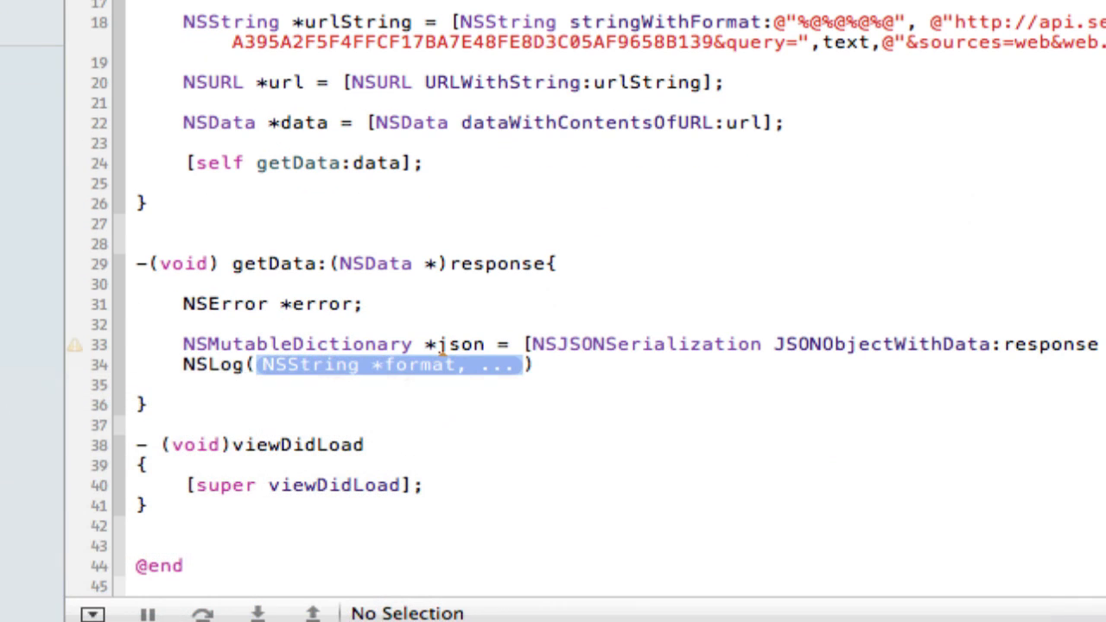
type("@\"%@\", json")
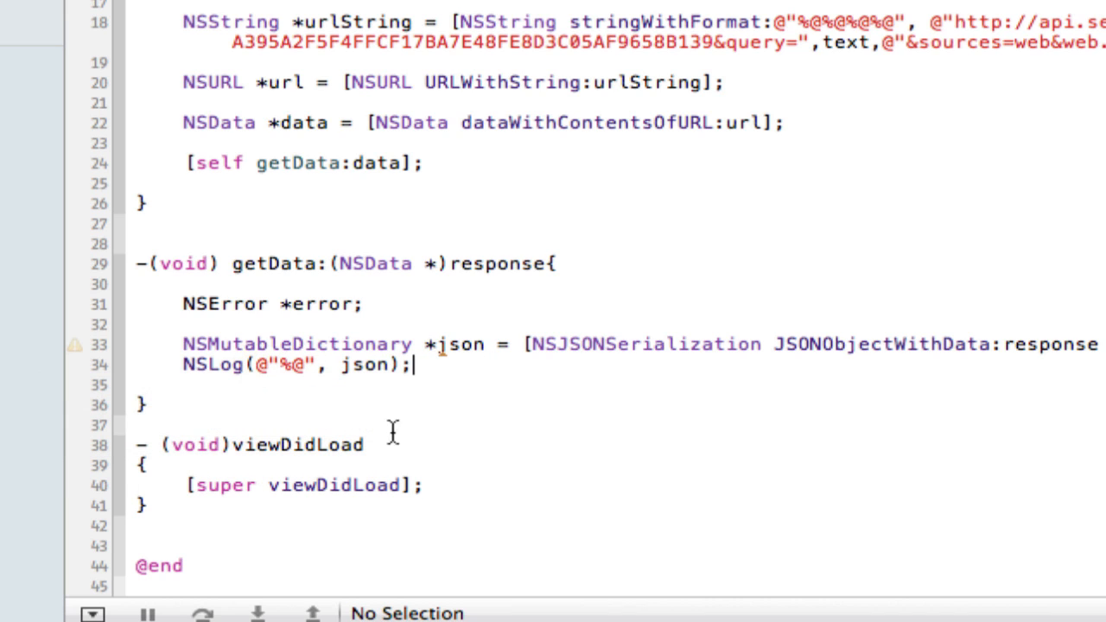
- In viewDidLoad, set offValue = @"0" and call [self searchBing:@"iphone"]
left_click(423, 484)
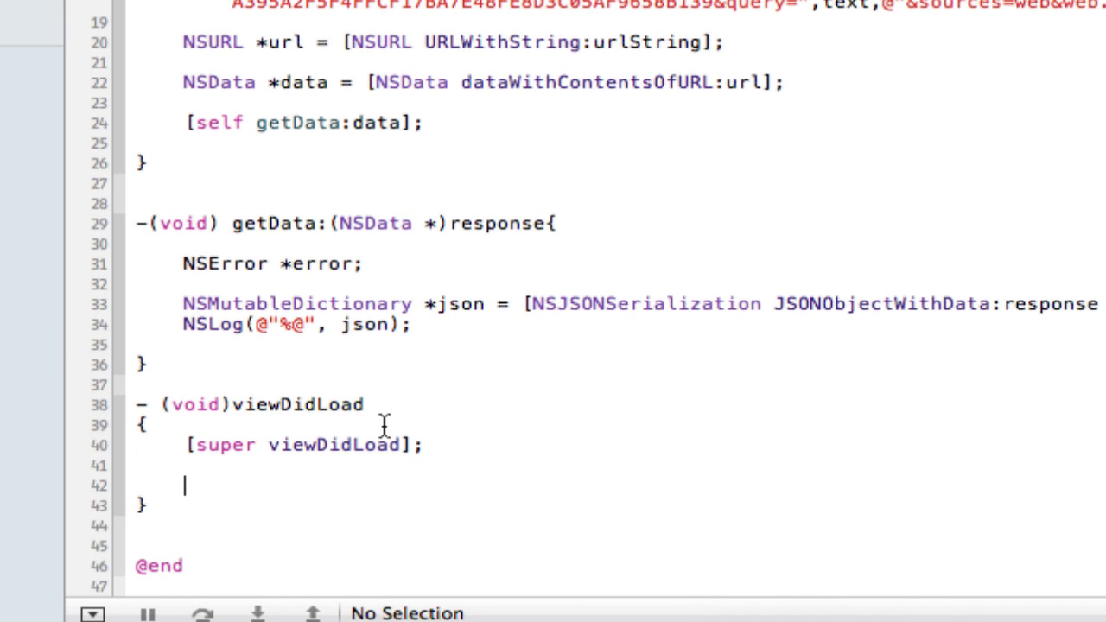
type("off")
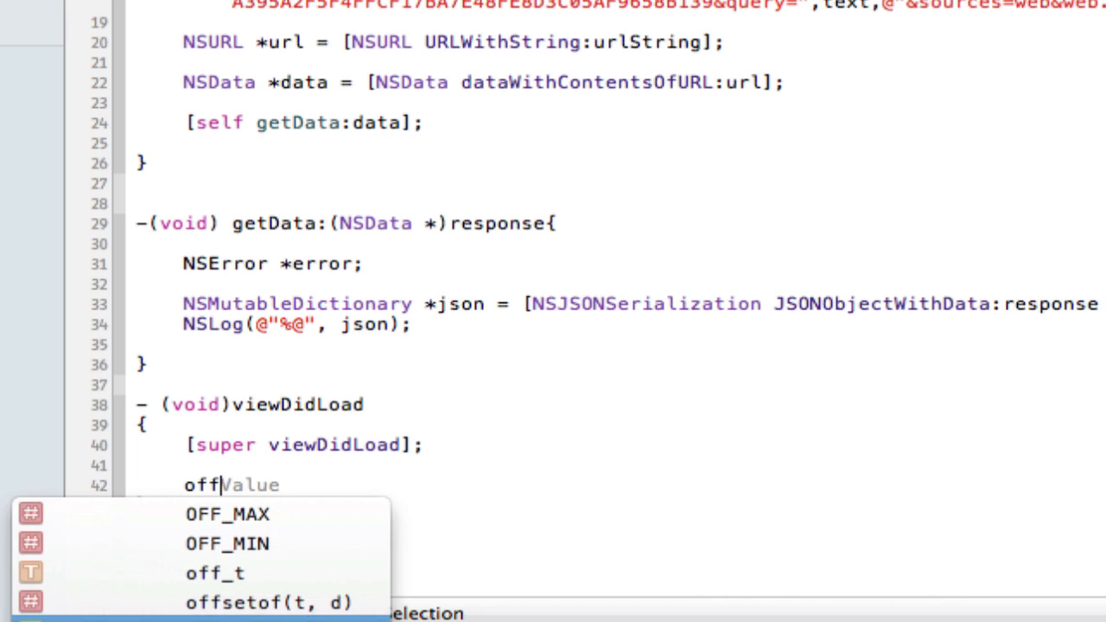
type("Value =")
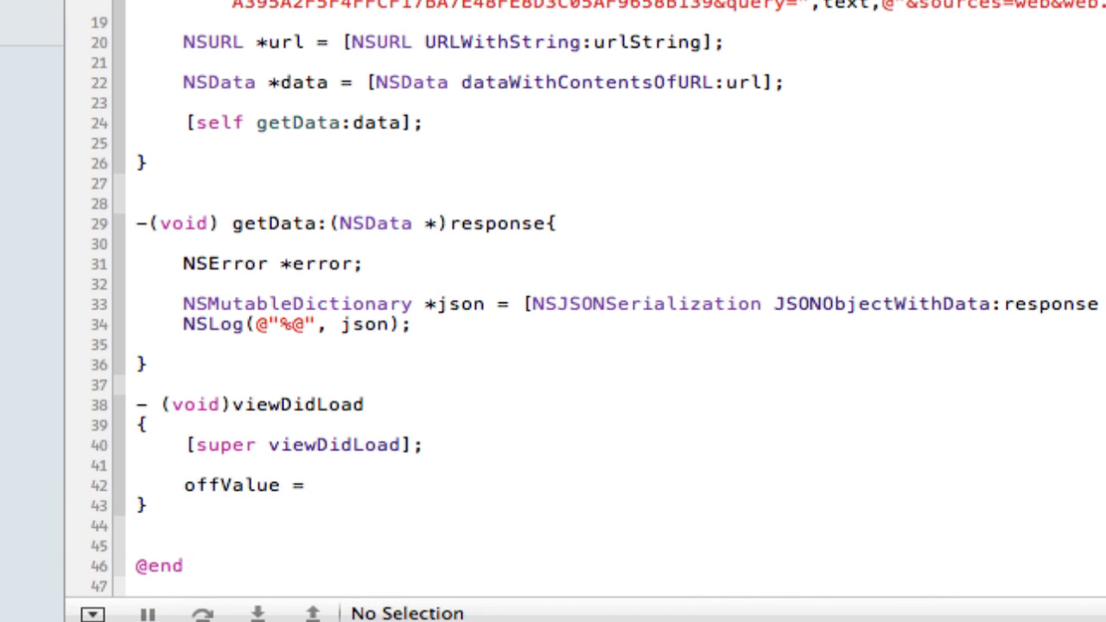
type("@\"0\"")
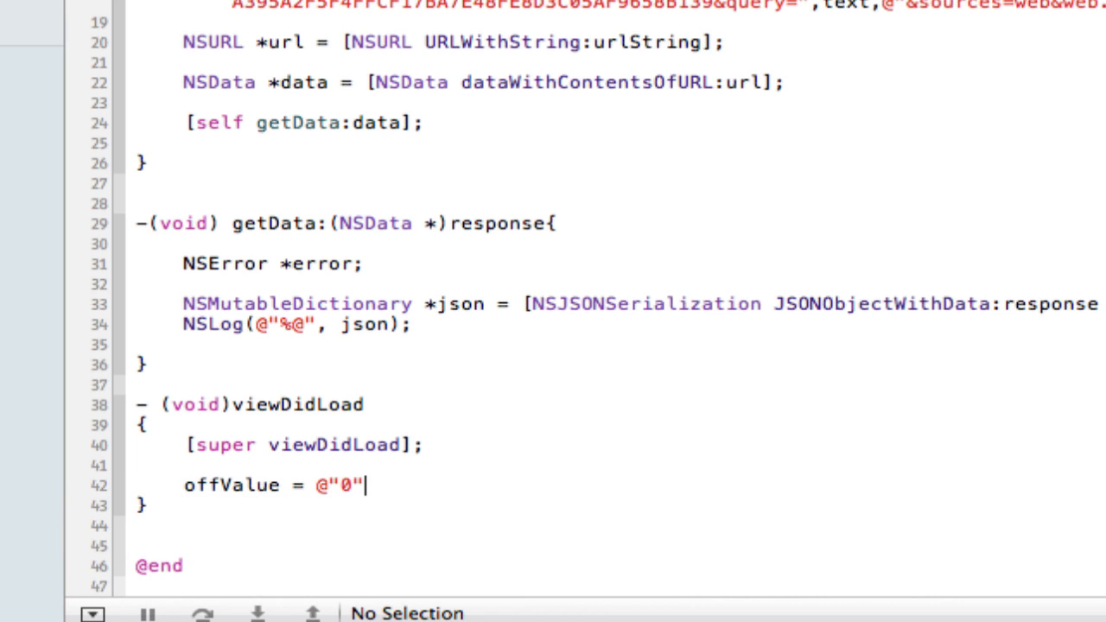
type(";")
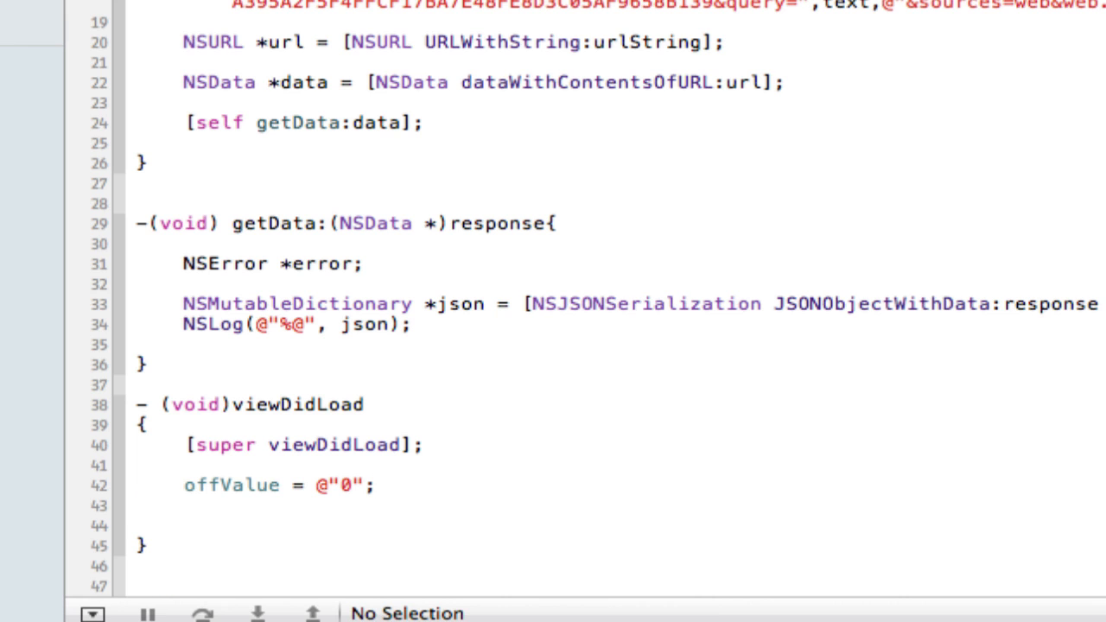
type("[self searchBing:")
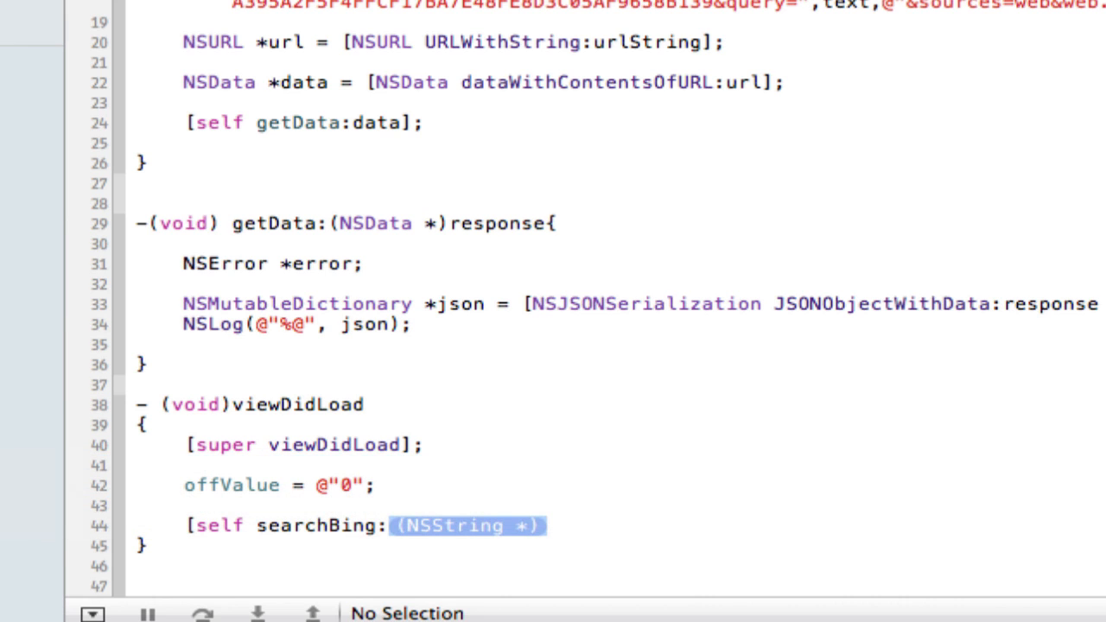
type("@\"")
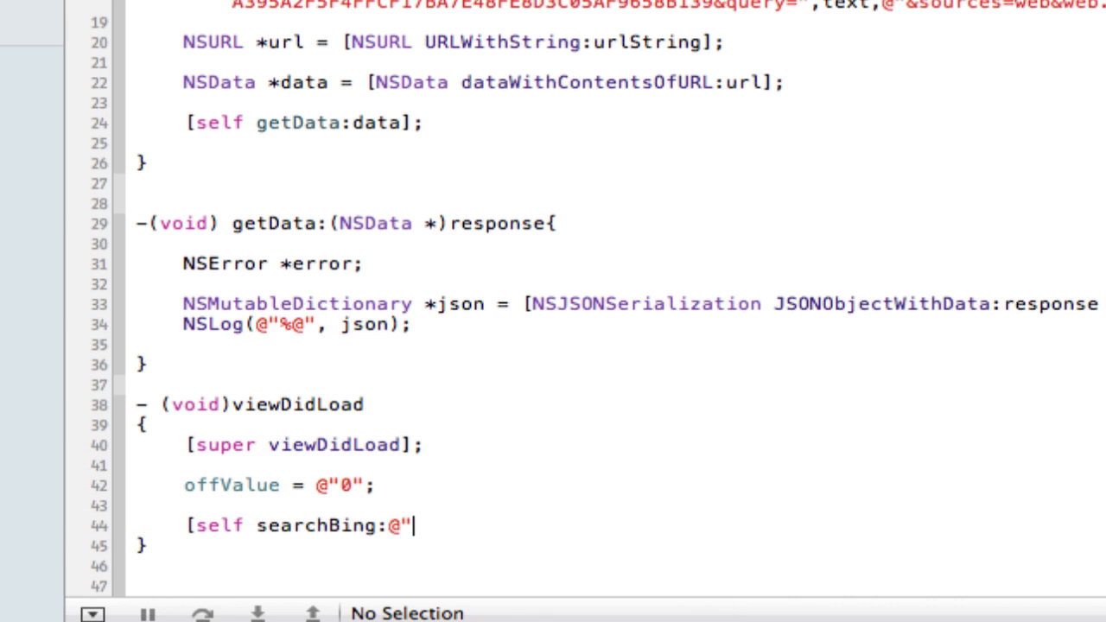
type("iphone:")
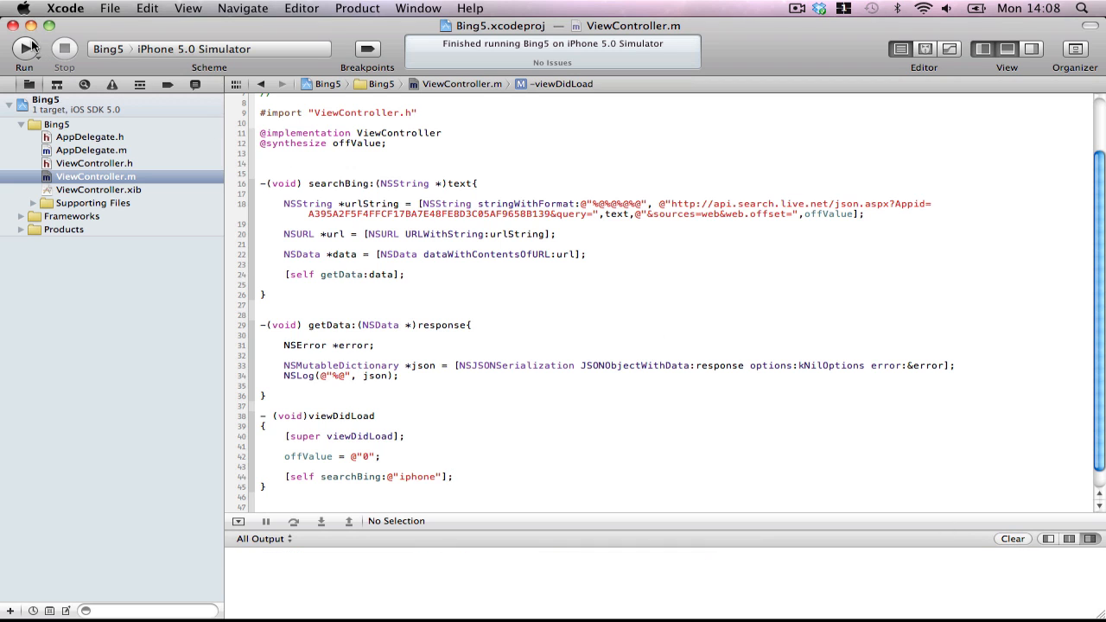
- Run Bing5 in the simulator and review the logged iphone results down to Total 661000000
left_click(24, 48)
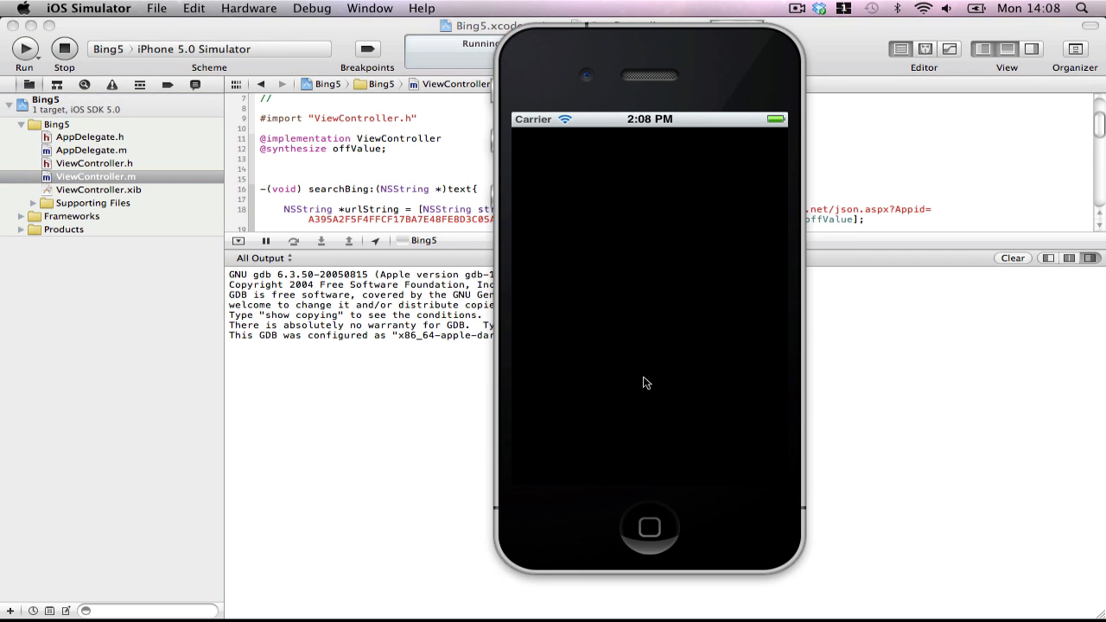
mouse_move(522, 314)
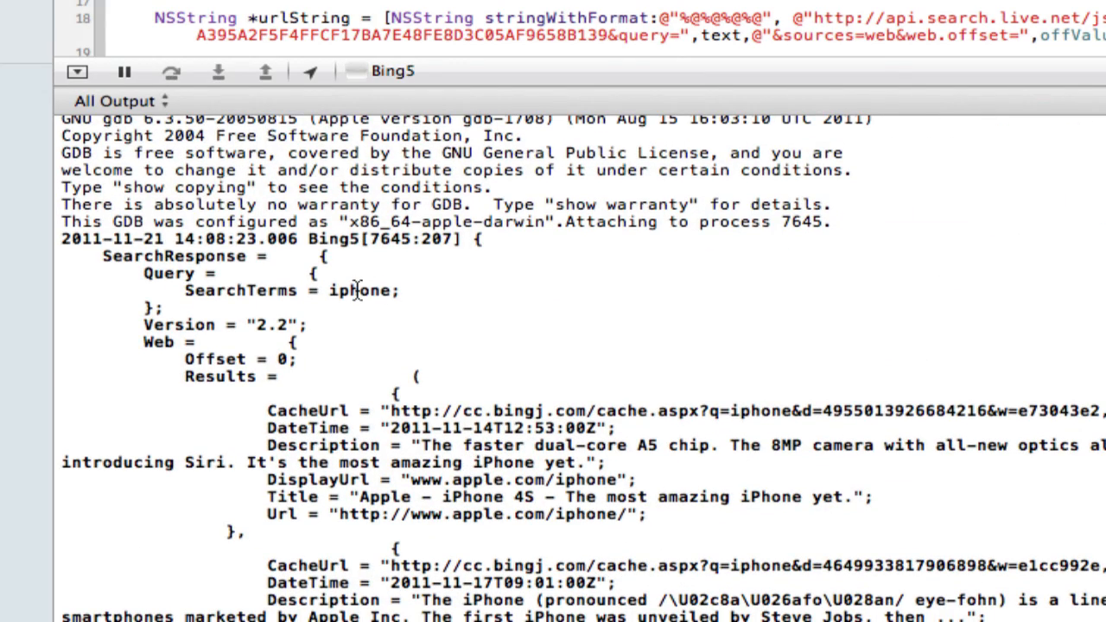
double_click(359, 290)
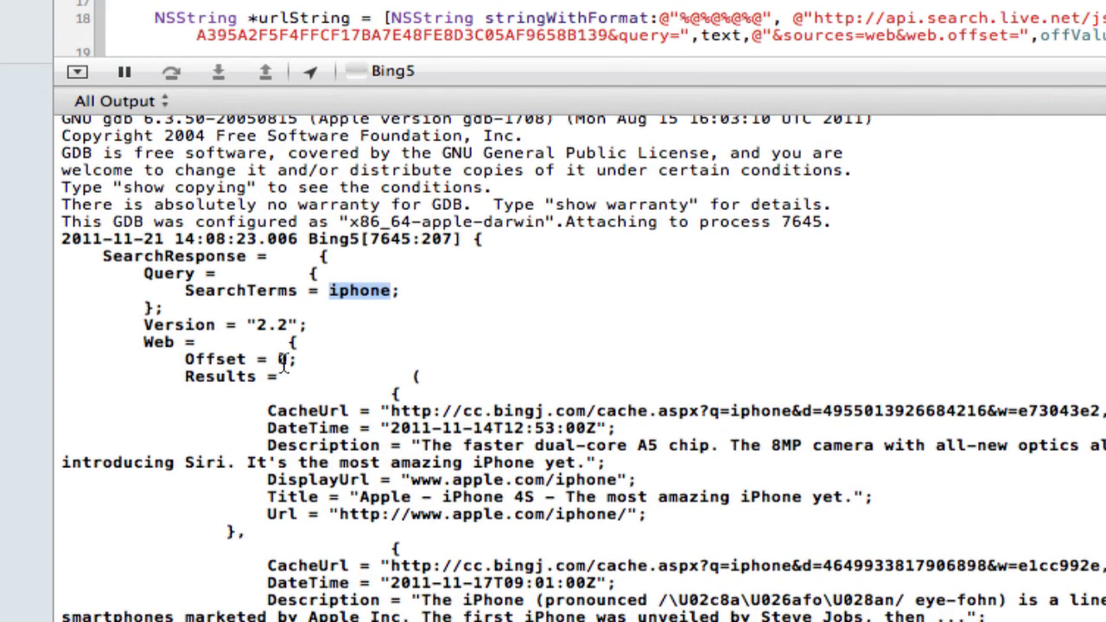
scroll("down", 3)
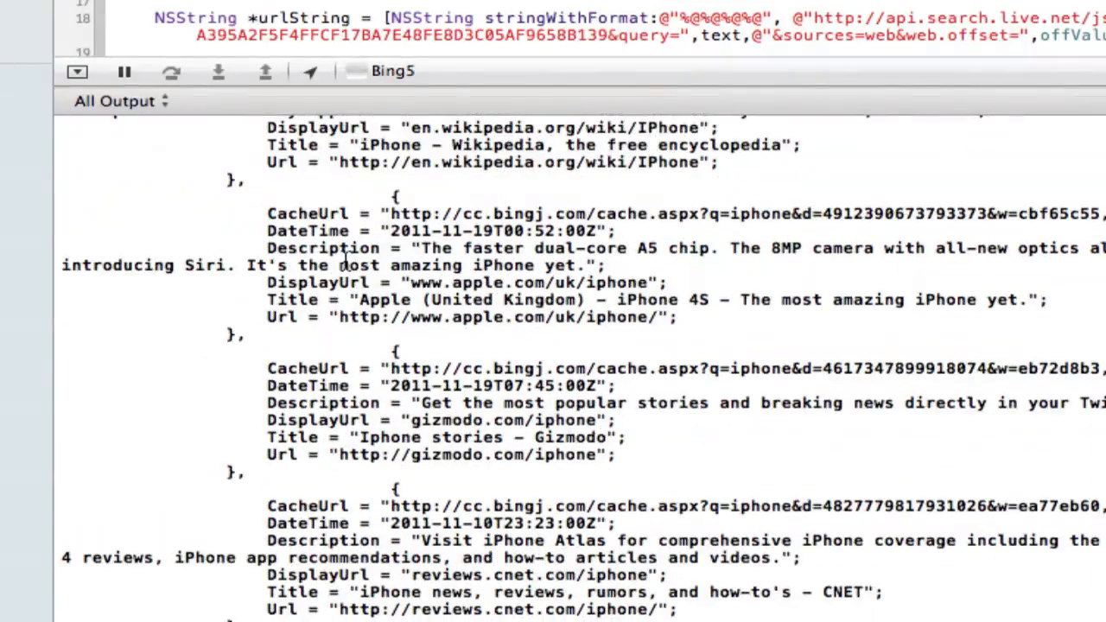
scroll("down", 3)
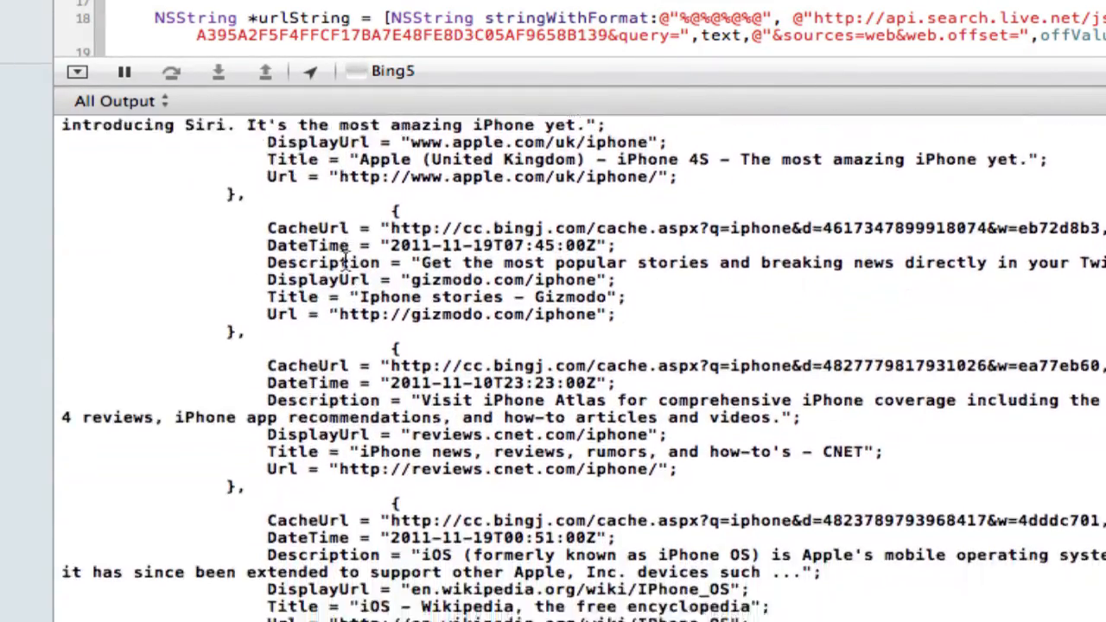
scroll("down", 3)
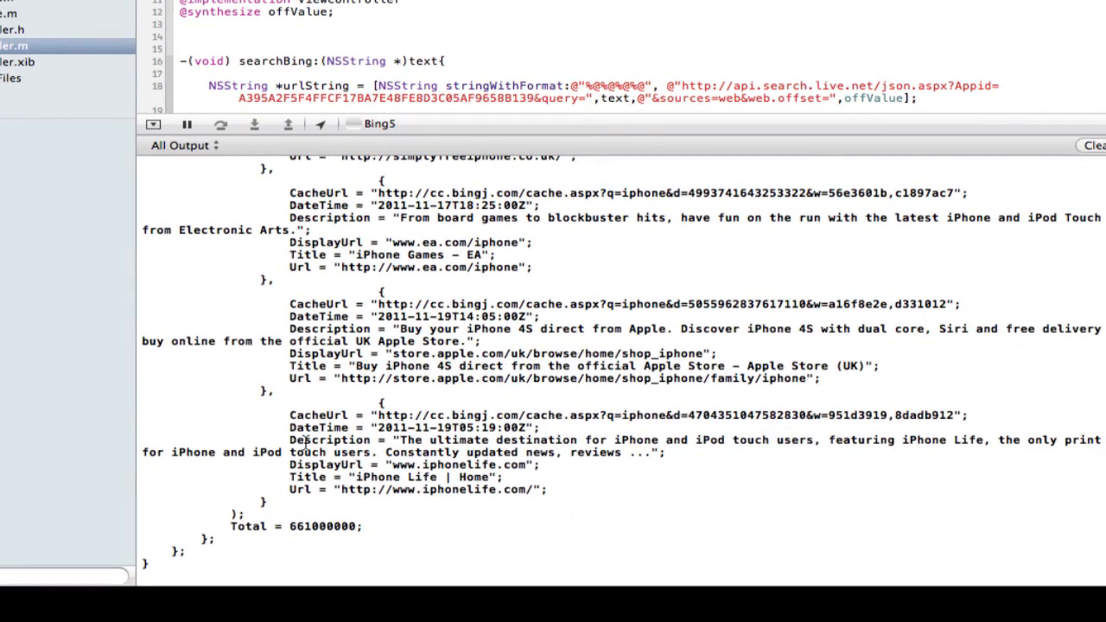
double_click(321, 525)
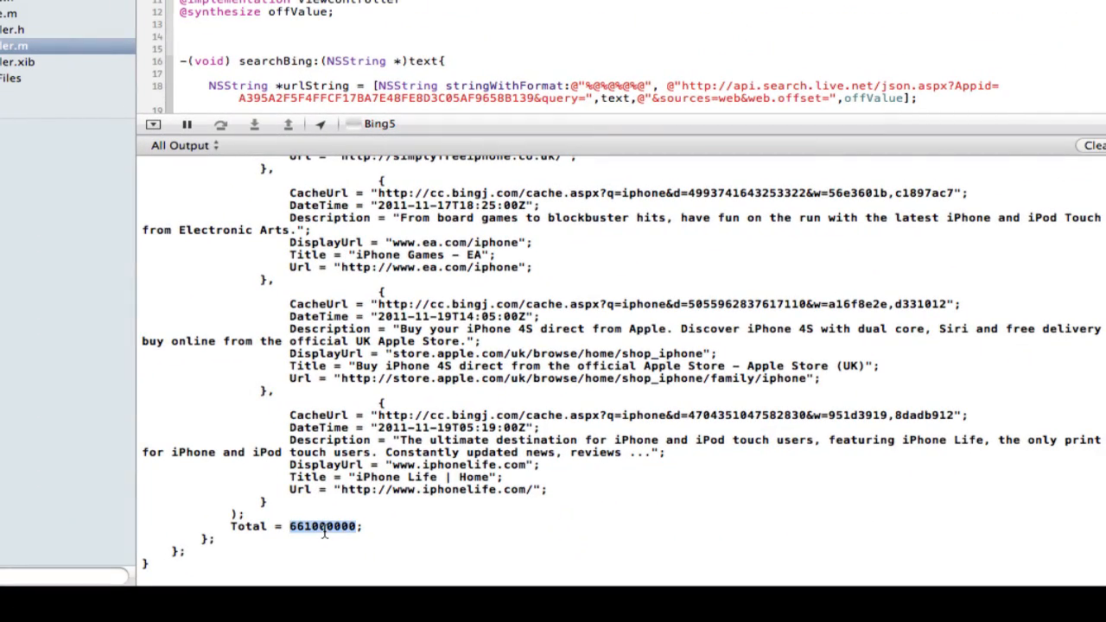
mouse_move(404, 497)
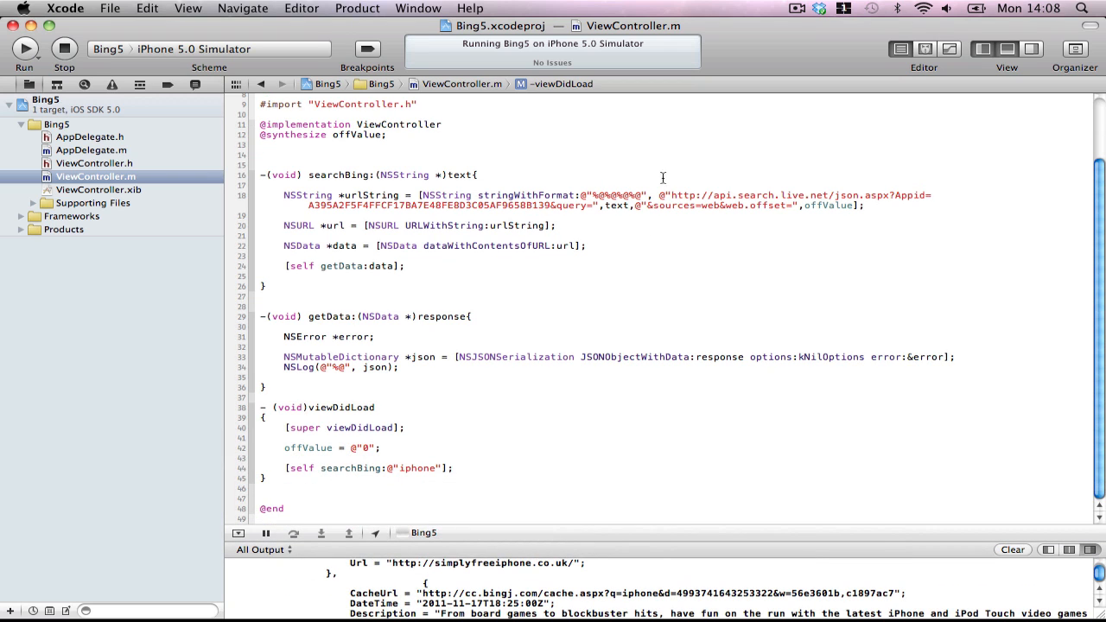
mouse_move(677, 147)
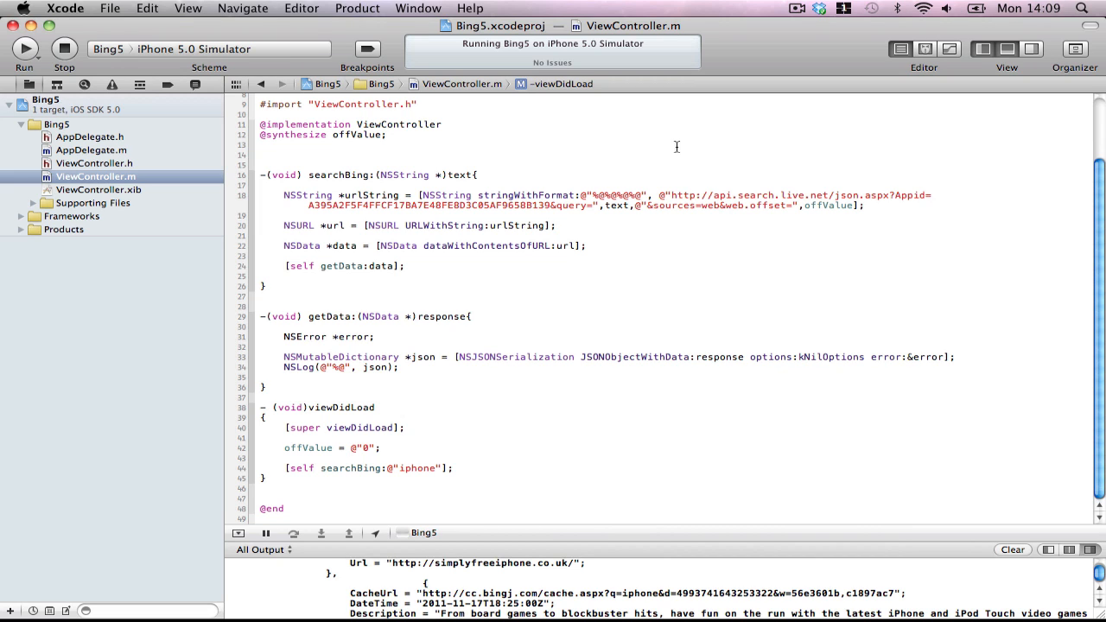
mouse_move(729, 183)
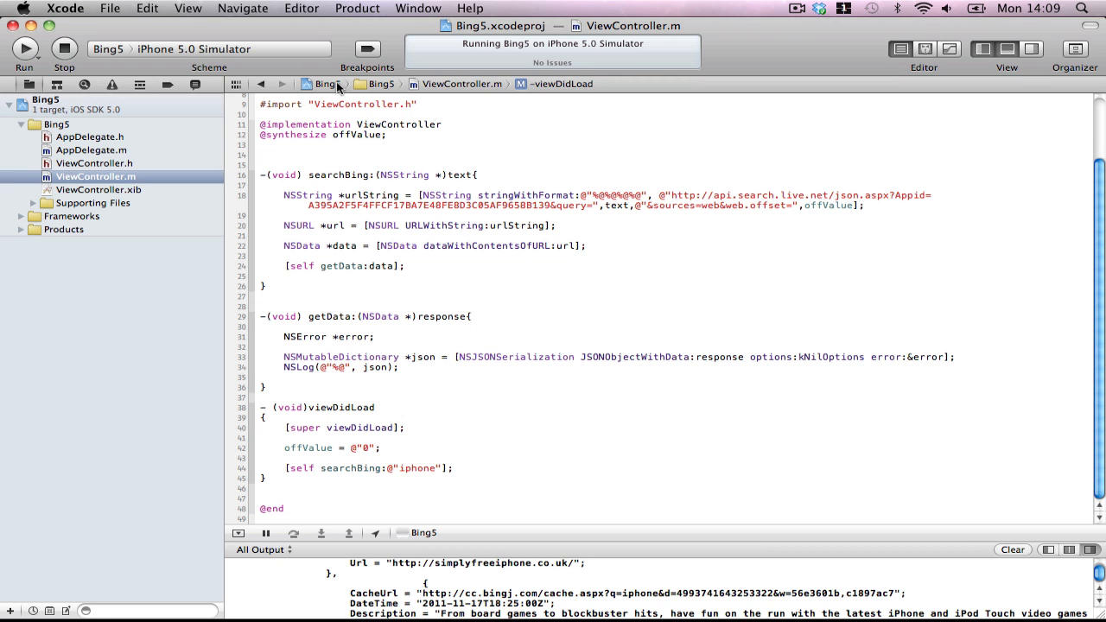
mouse_move(324, 83)
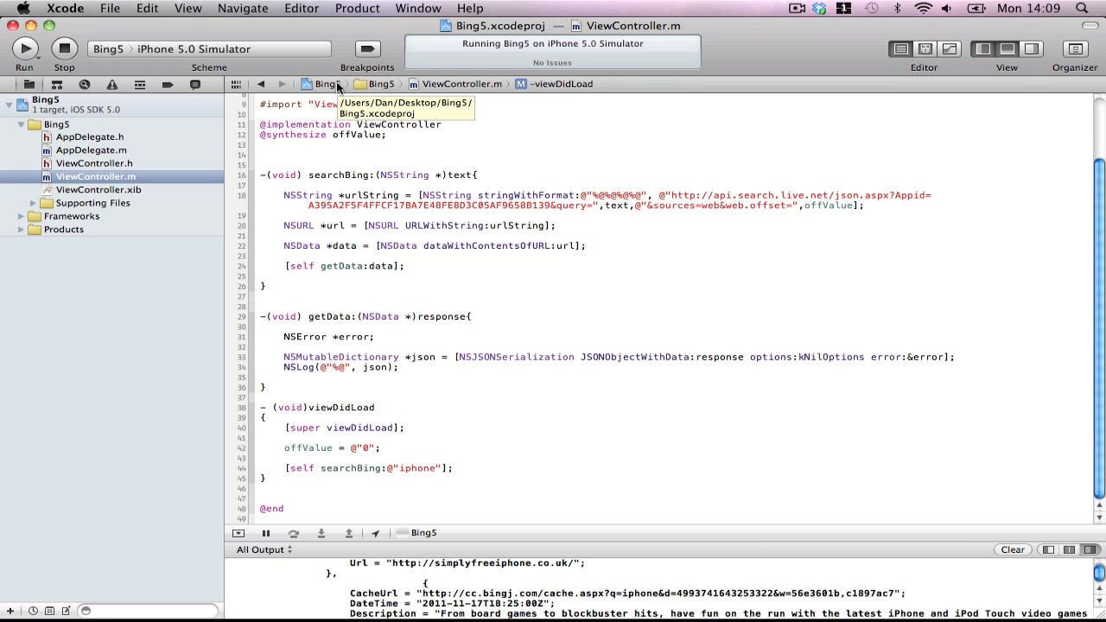